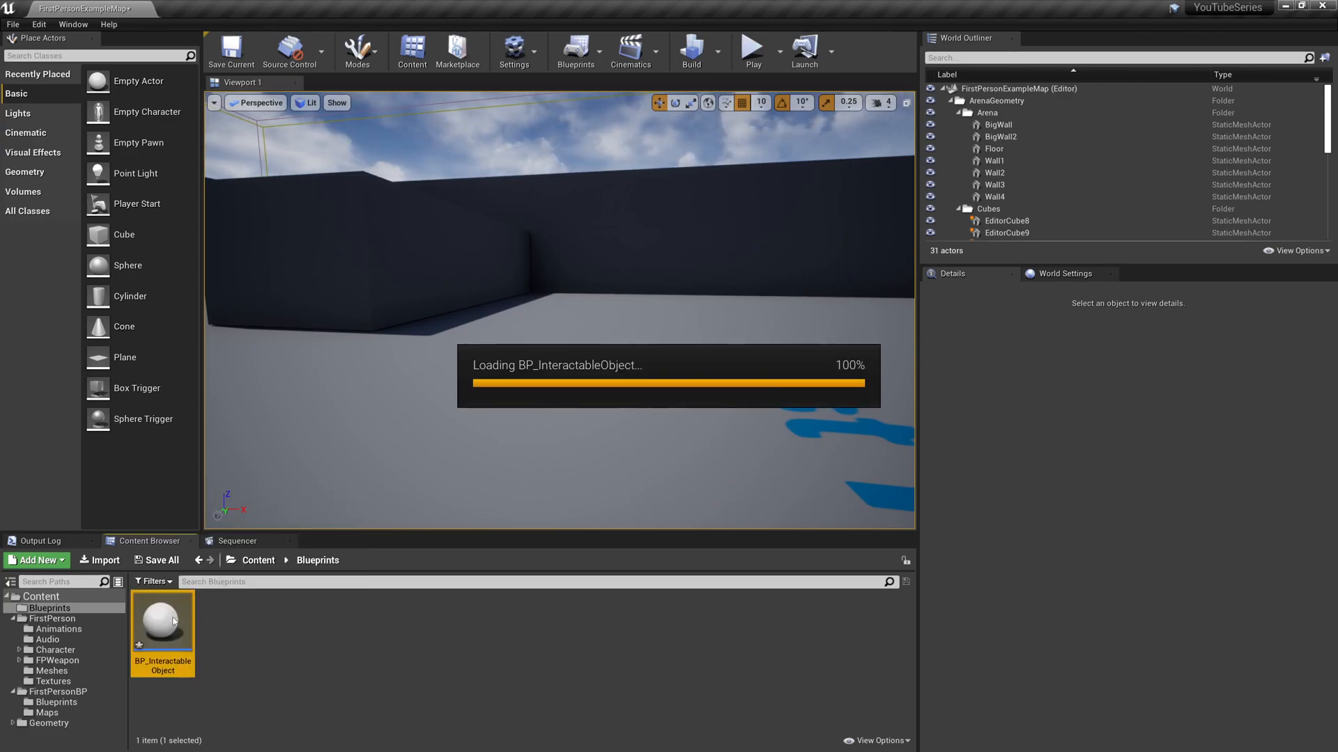
# Step: Open BP_InteractableObject and preview the interactable cube gameplay demo
pyautogui.doubleClick(162, 620)
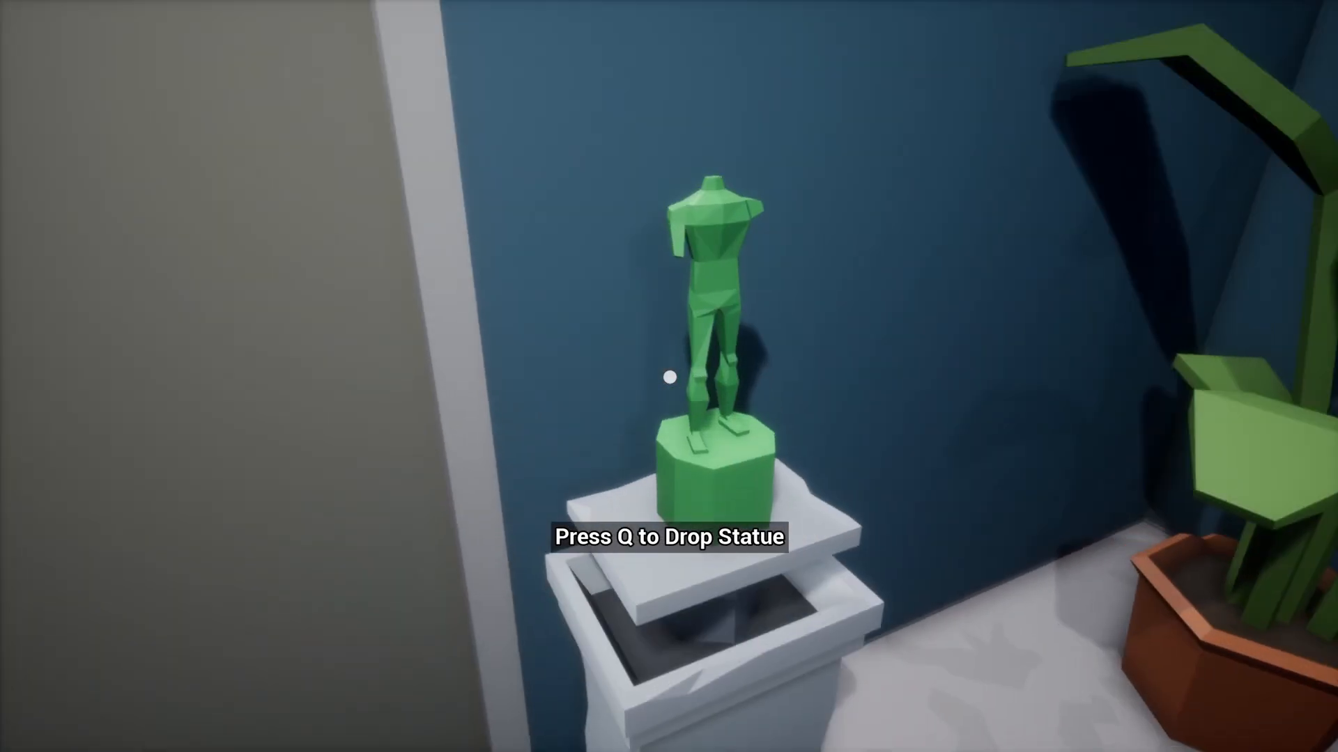
pyautogui.press('q')
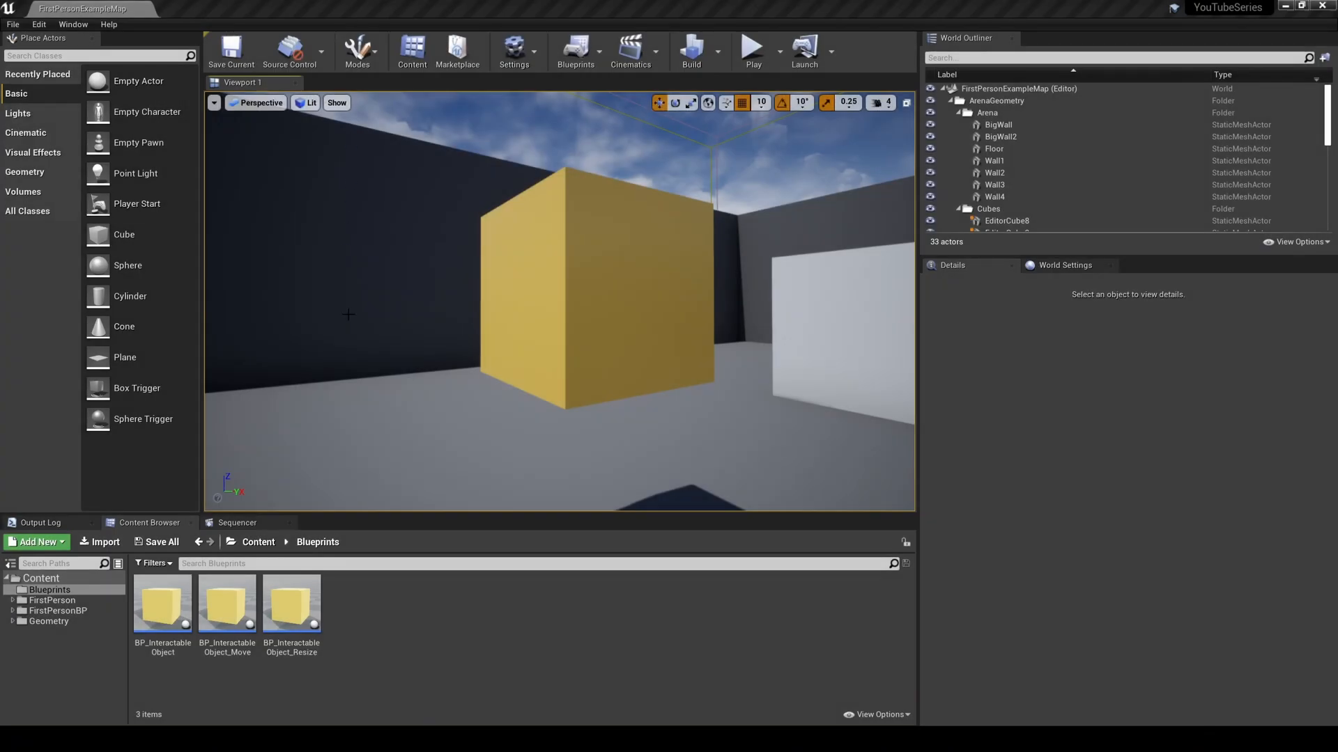
# Step: Create the EnumActionType enumeration, open it, and add one enumerator entry
pyautogui.click(36, 542)
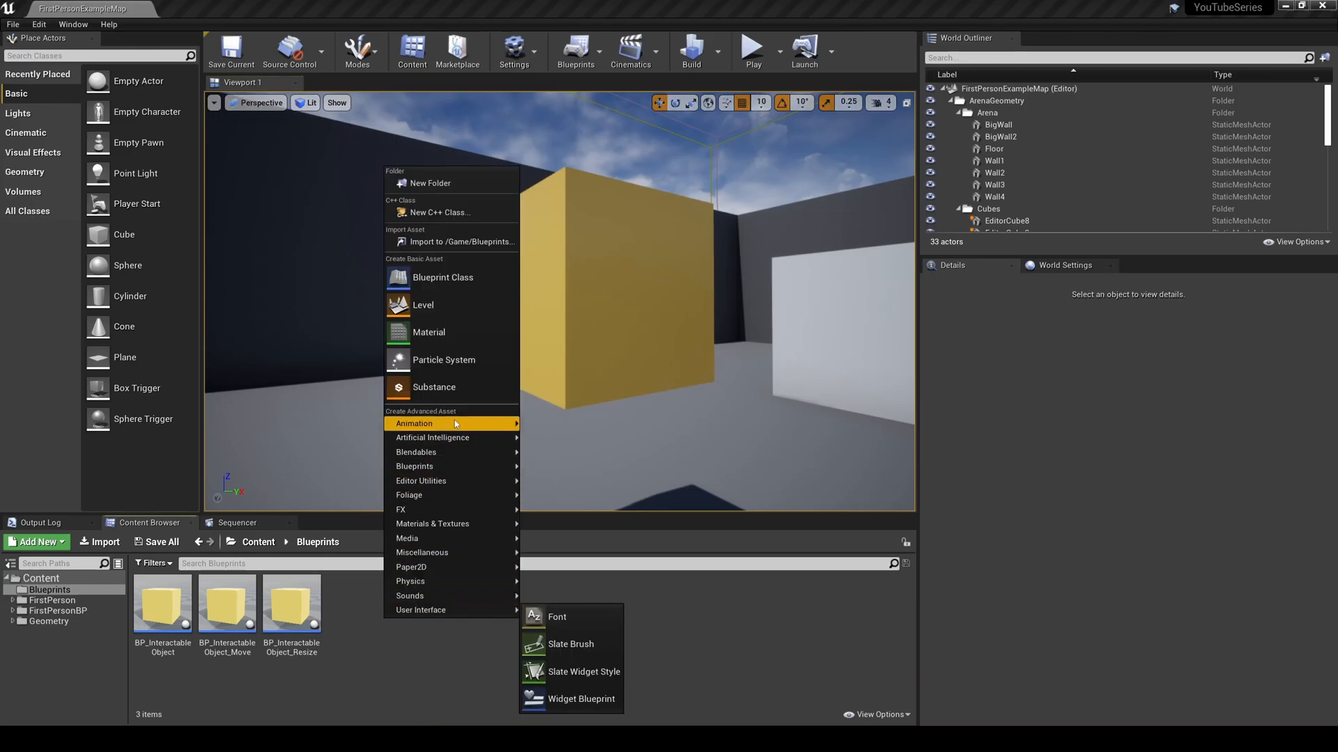
pyautogui.moveTo(415, 466)
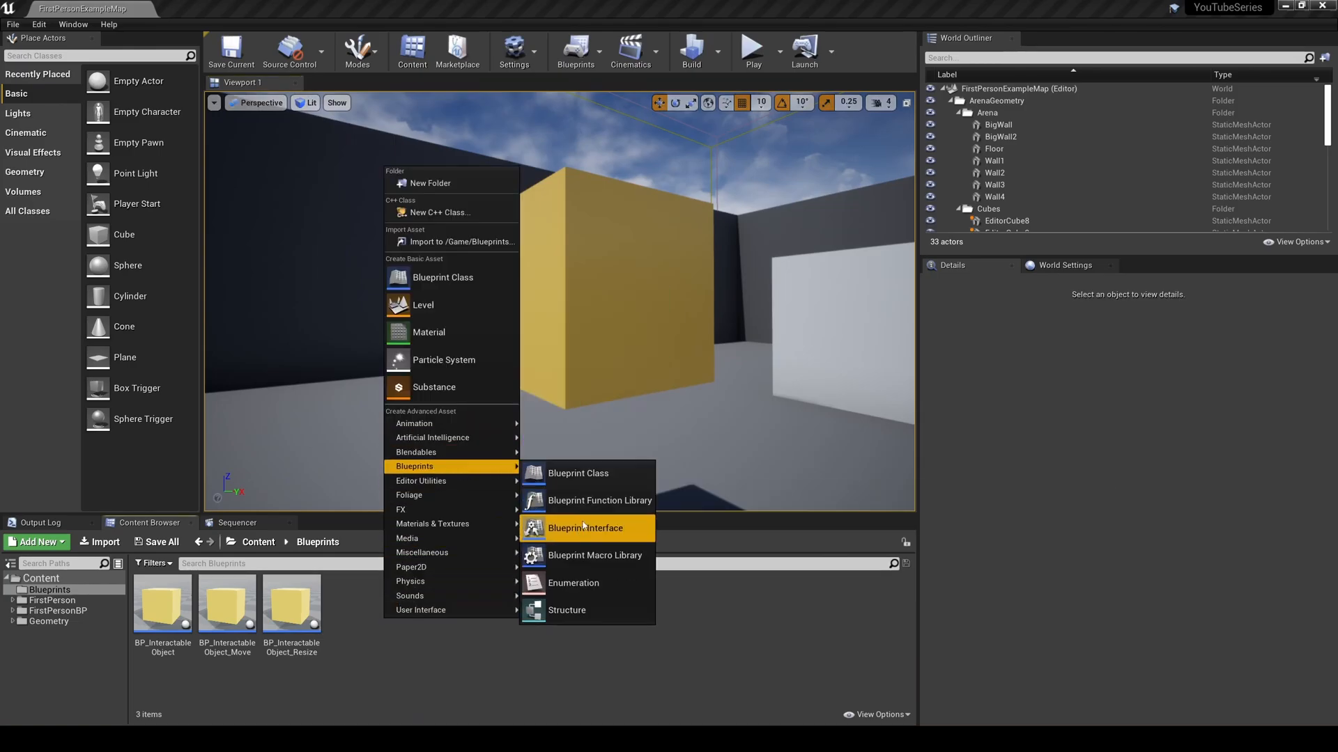
pyautogui.click(585, 528)
pyautogui.write('EnumActionType')
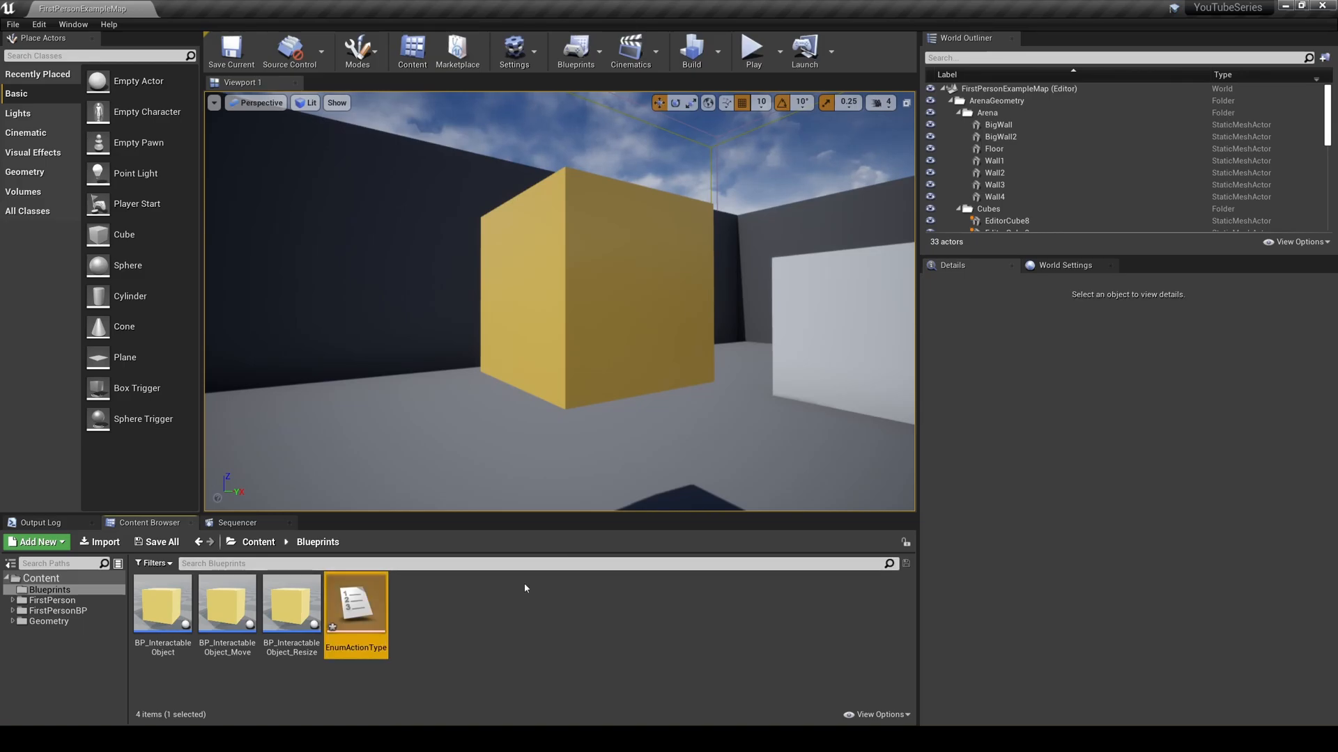
pyautogui.doubleClick(356, 605)
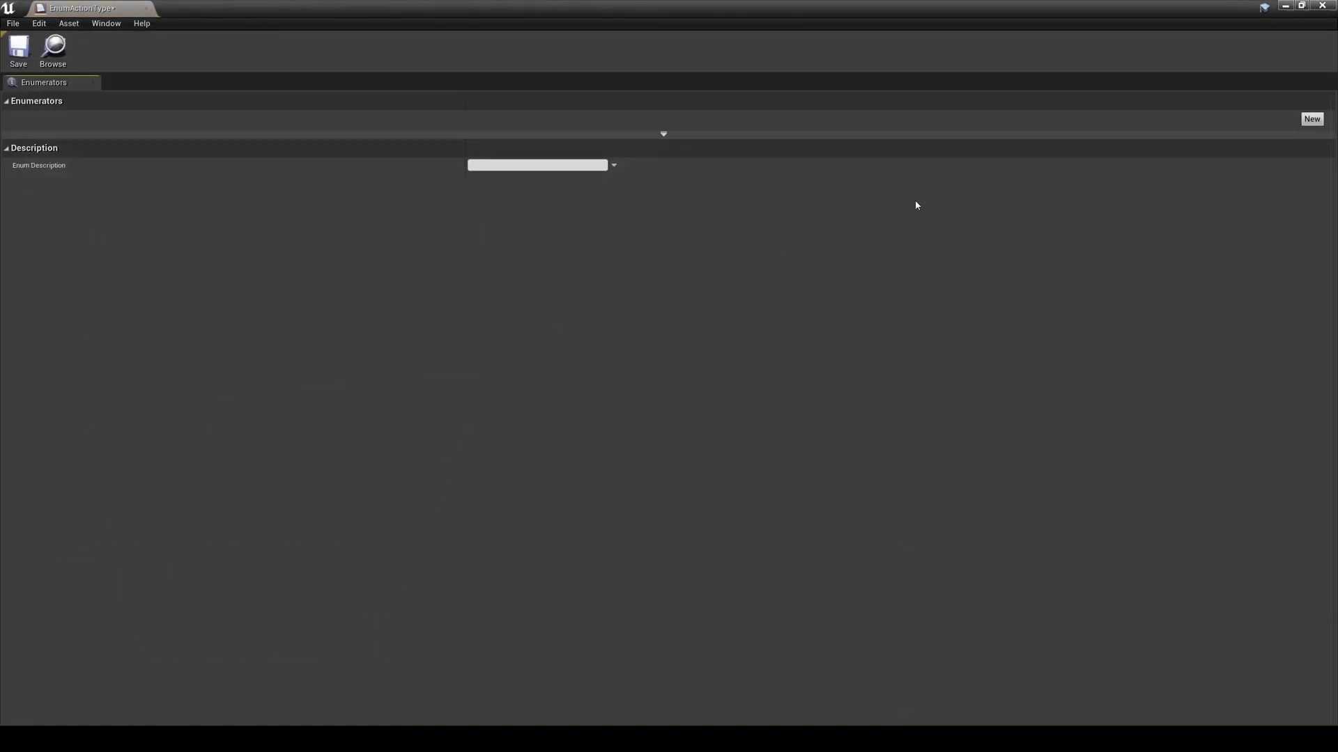
pyautogui.click(1311, 118)
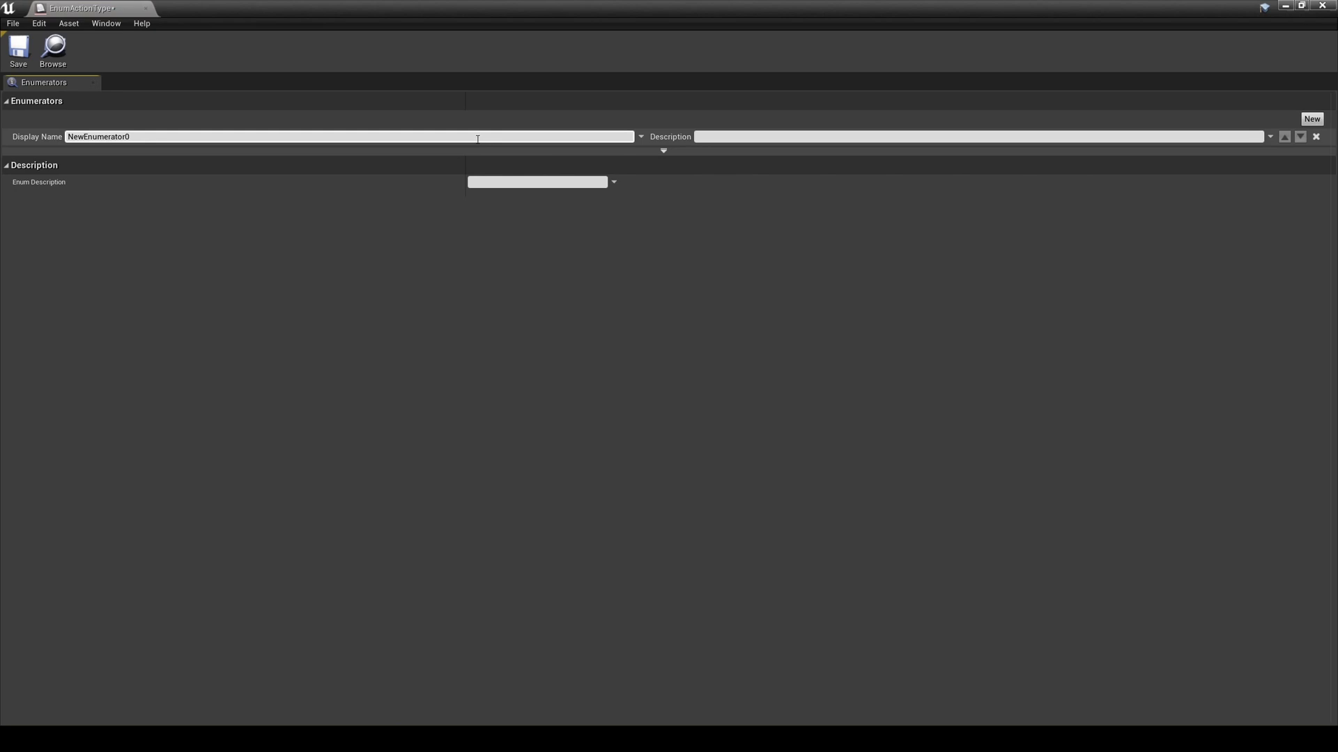
pyautogui.write('On')
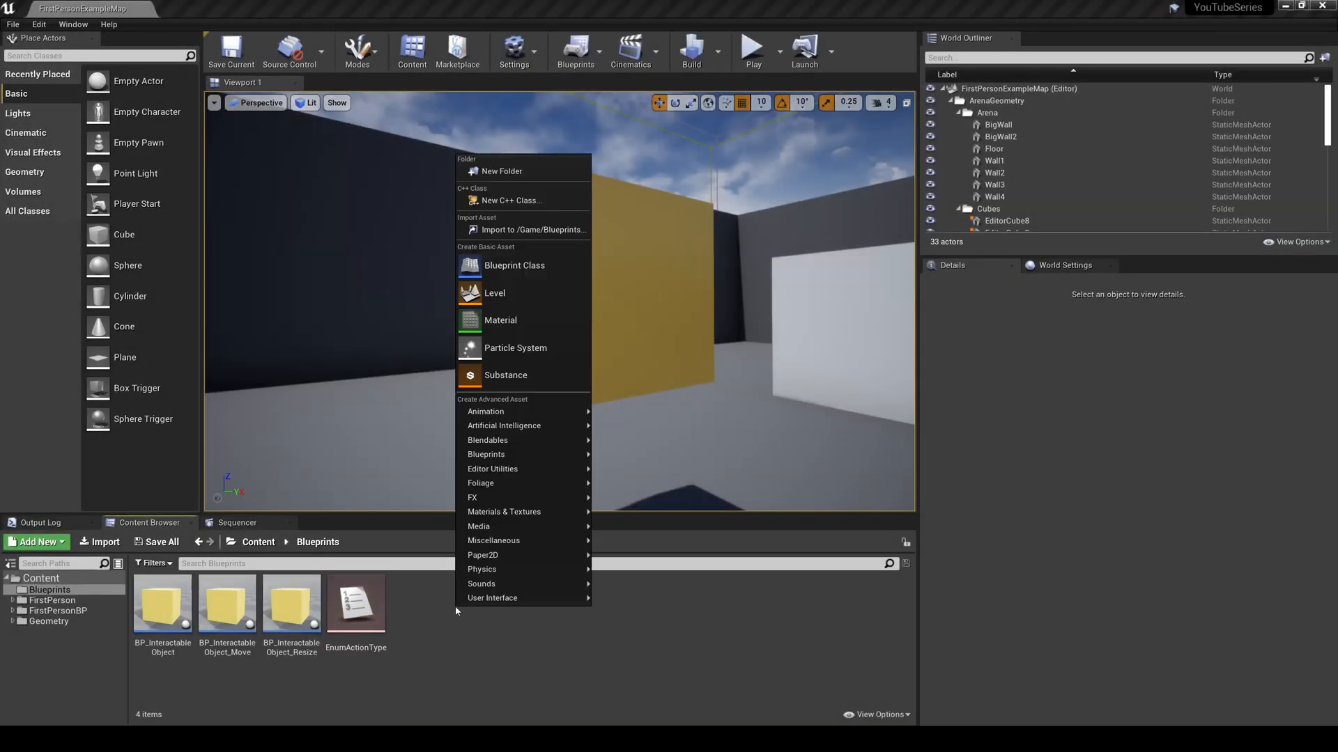
# Step: Create an Actor Component blueprint named AC_GenericActionComponent and open it
pyautogui.click(514, 265)
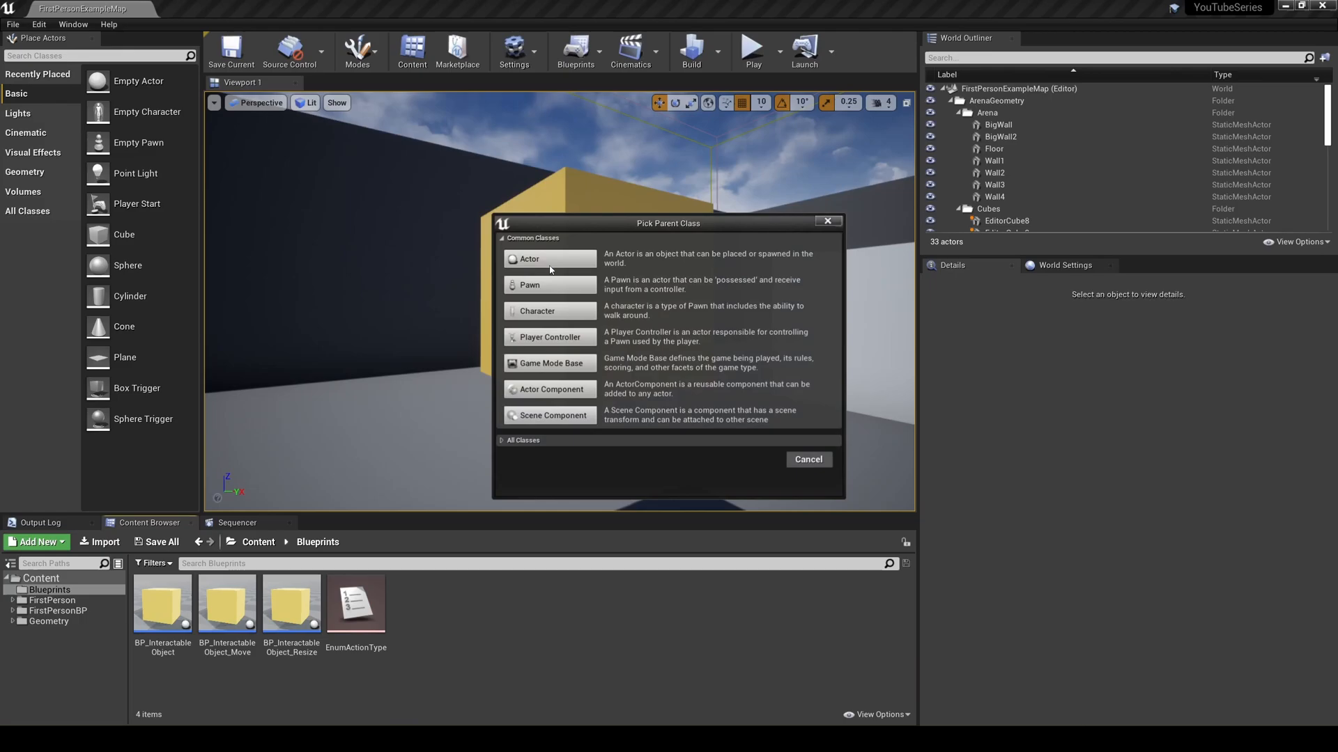
pyautogui.click(529, 259)
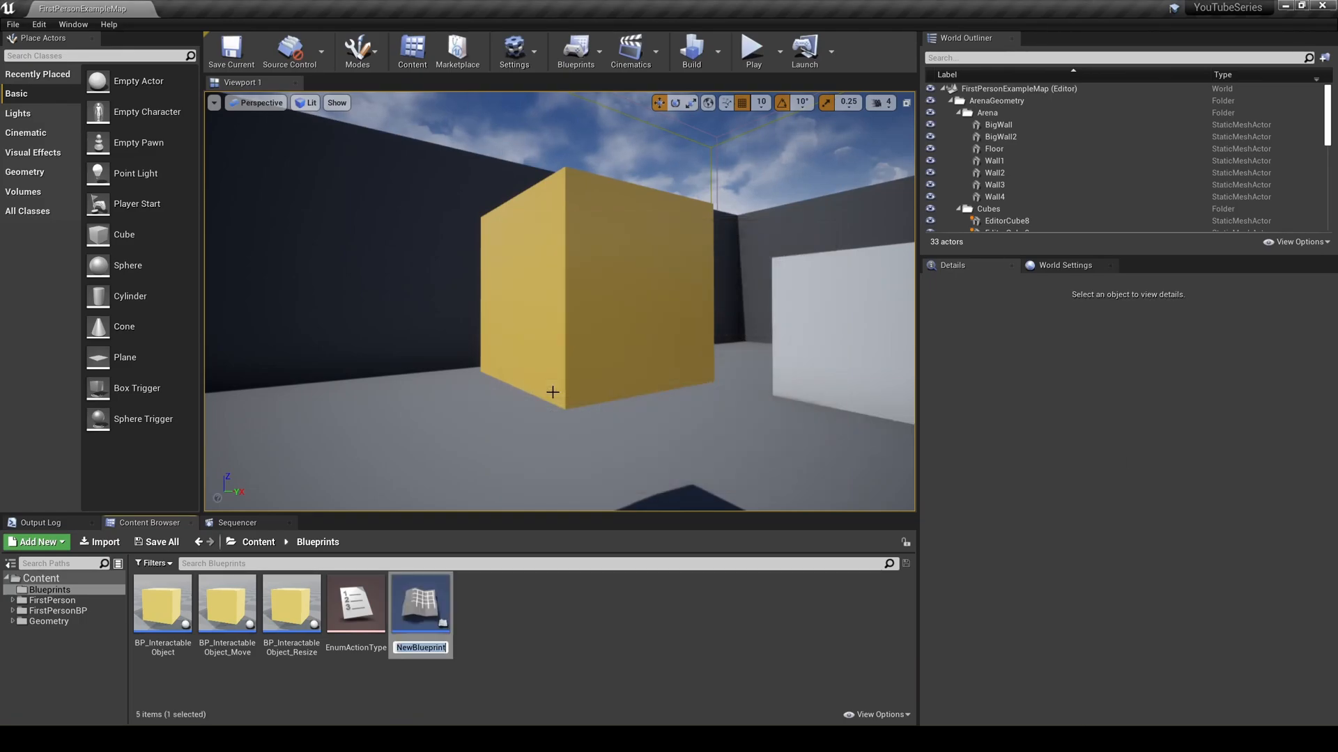
pyautogui.write('AC_')
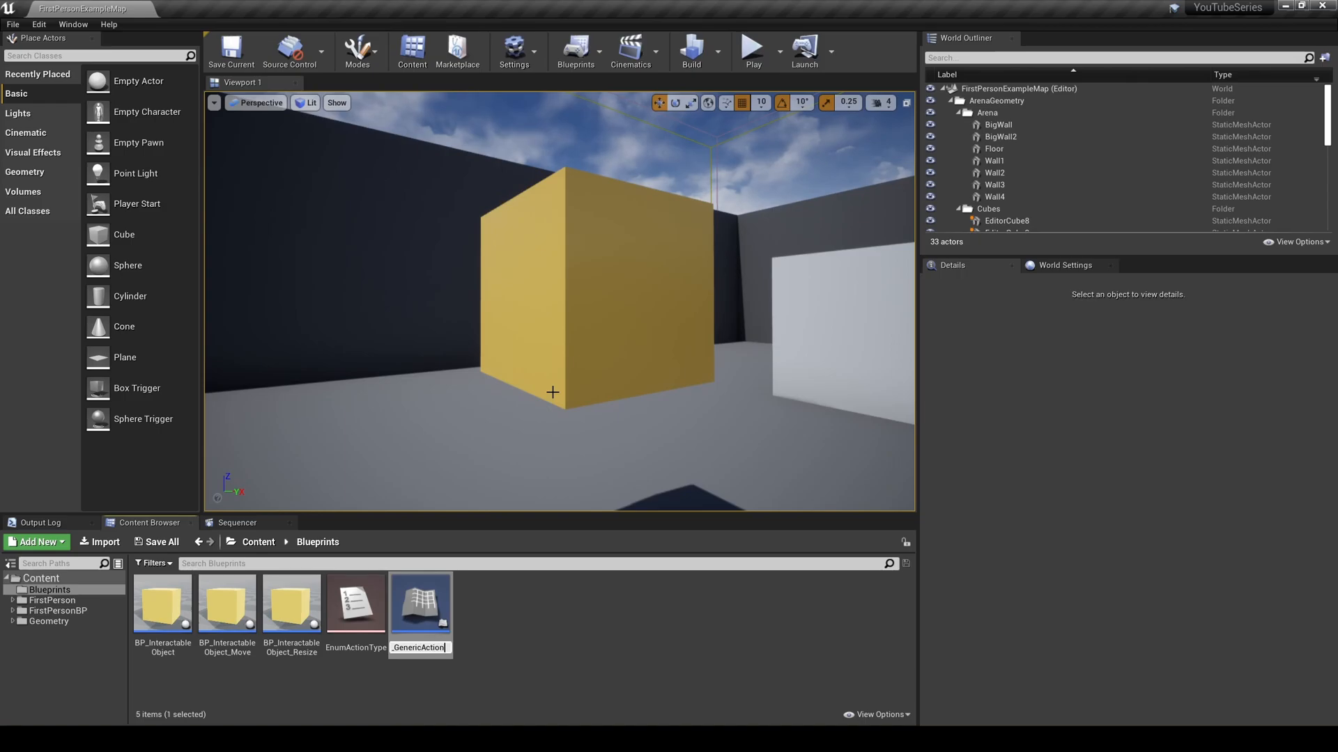
pyautogui.write('onComponent')
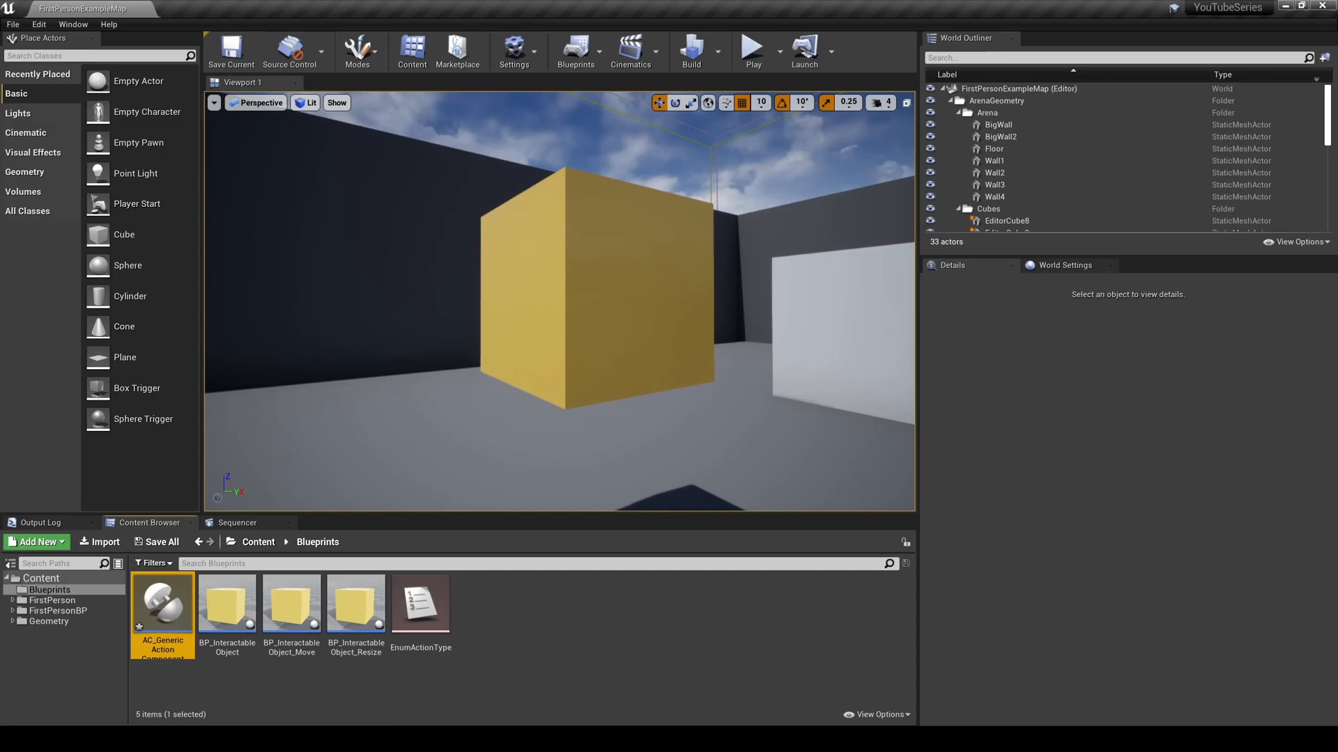
pyautogui.doubleClick(162, 604)
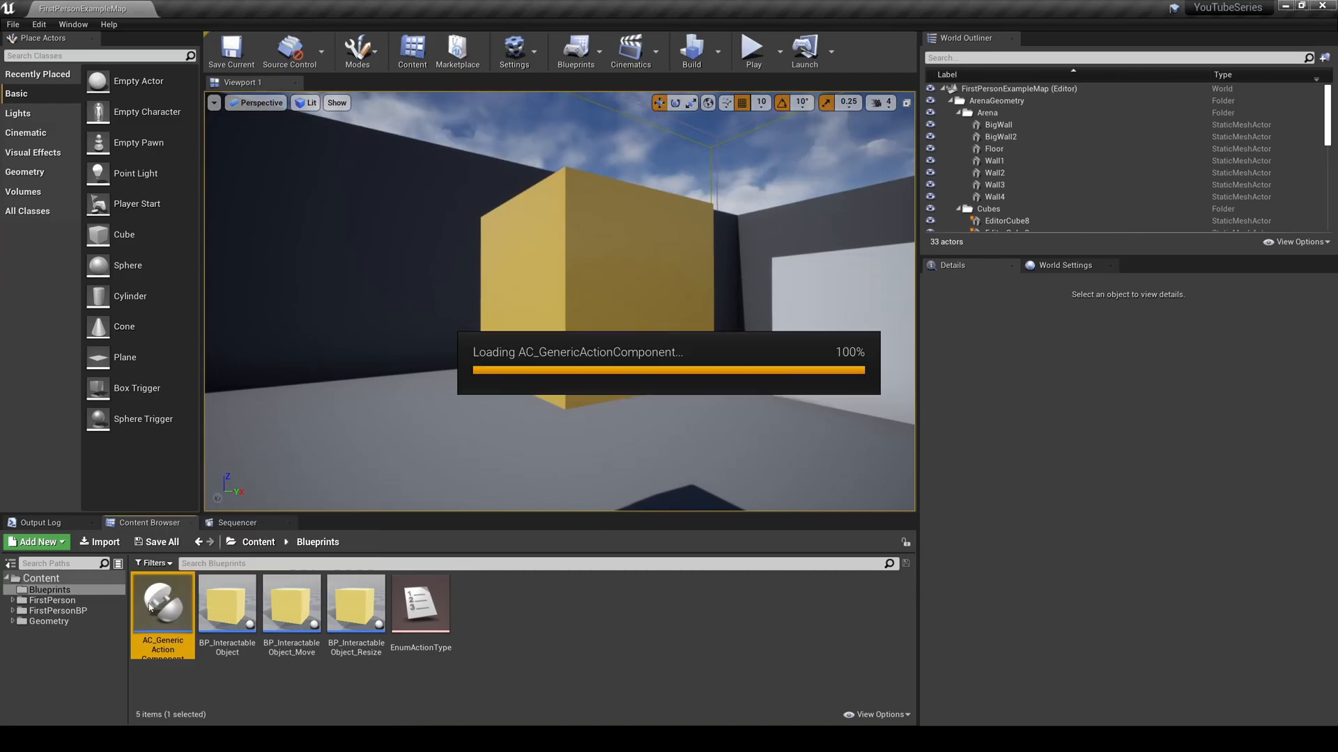
# Step: Add an ActionType variable of type Enum Action Type and a float TriggerDelay variable
pyautogui.doubleClick(162, 601)
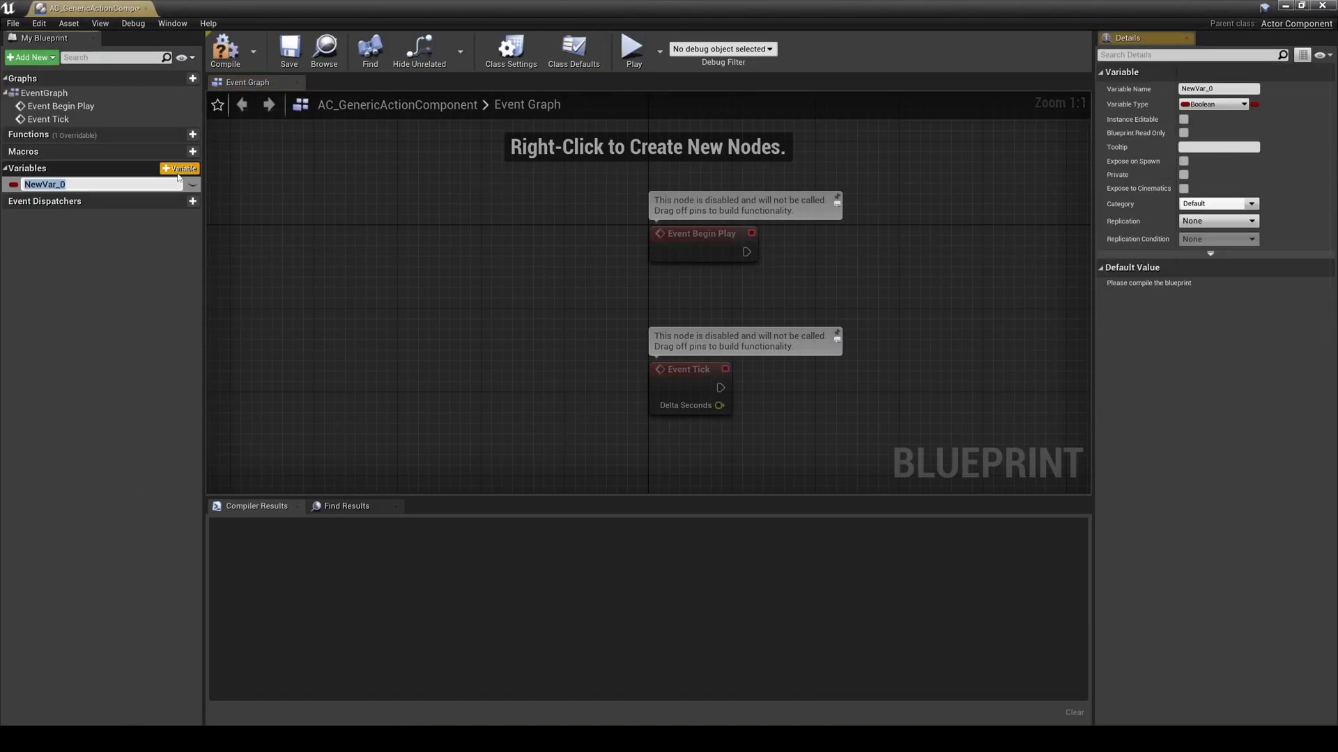
pyautogui.write('ActionType')
pyautogui.write('enumaction')
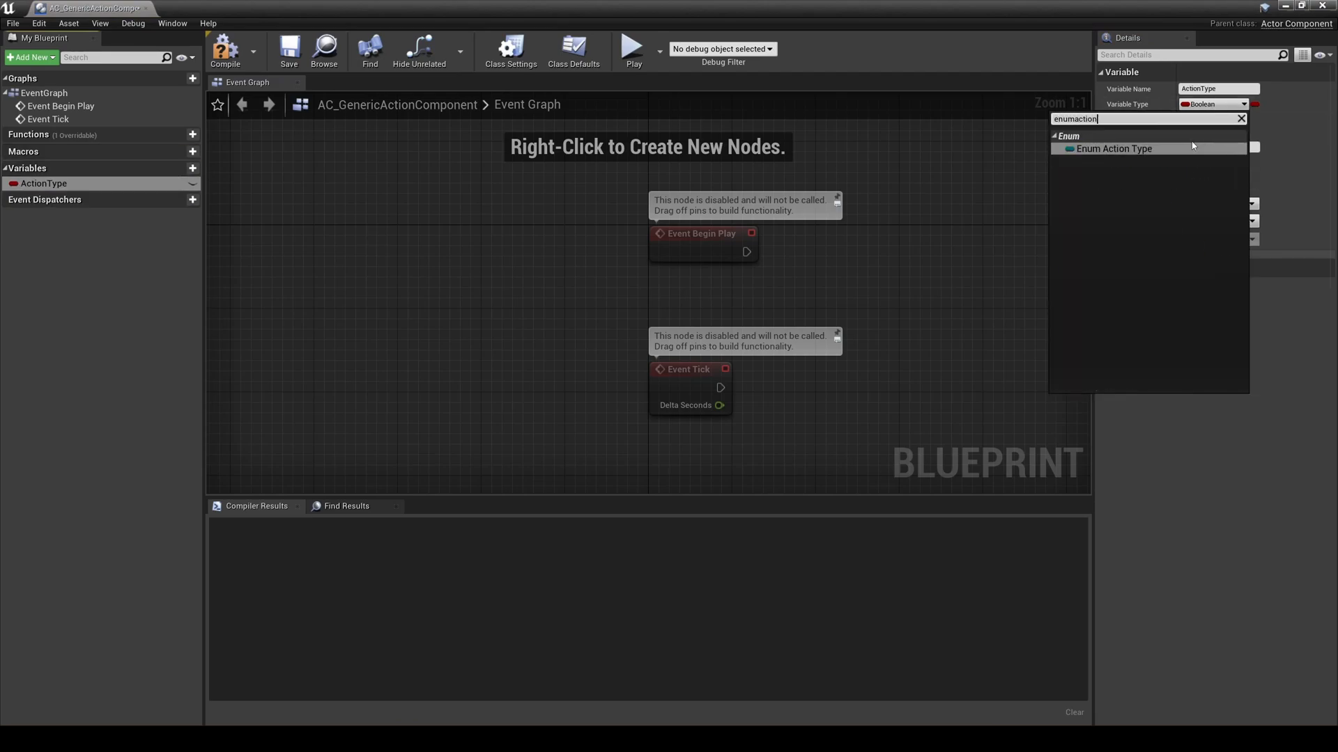
pyautogui.click(1114, 148)
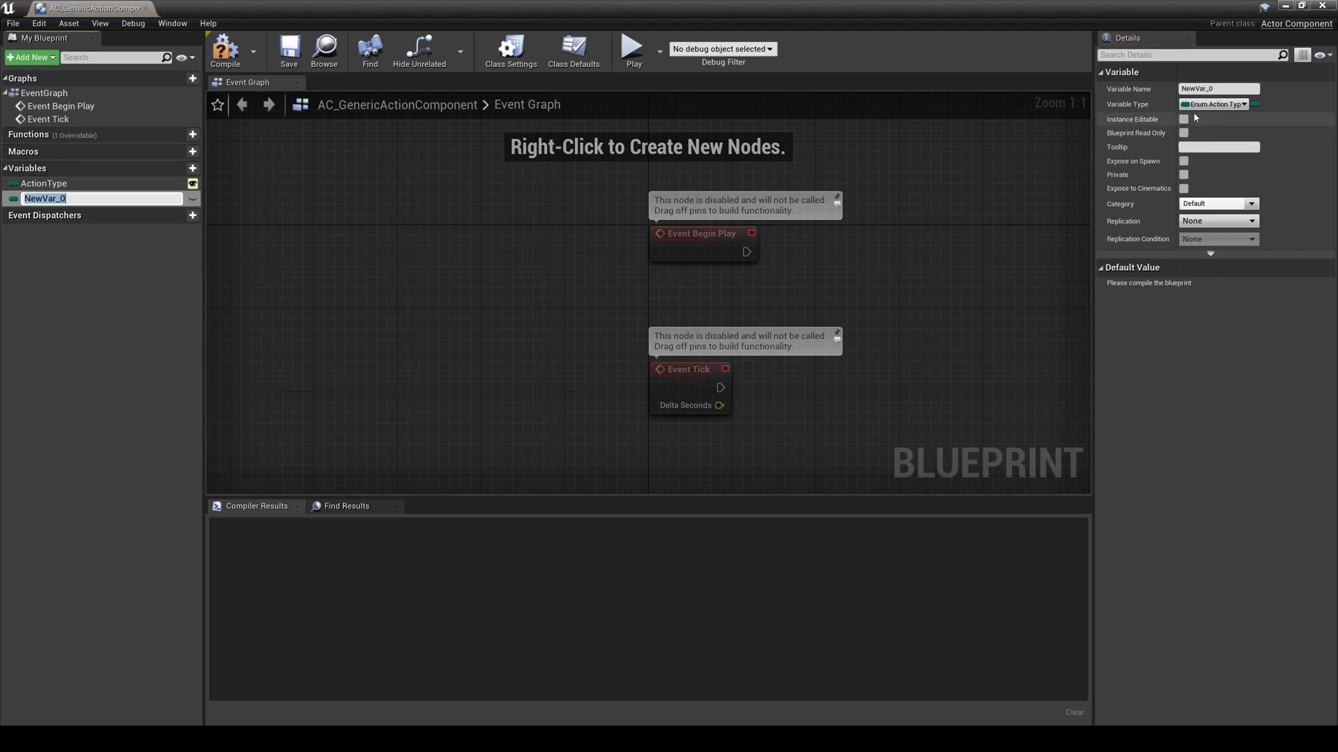
pyautogui.click(1215, 104)
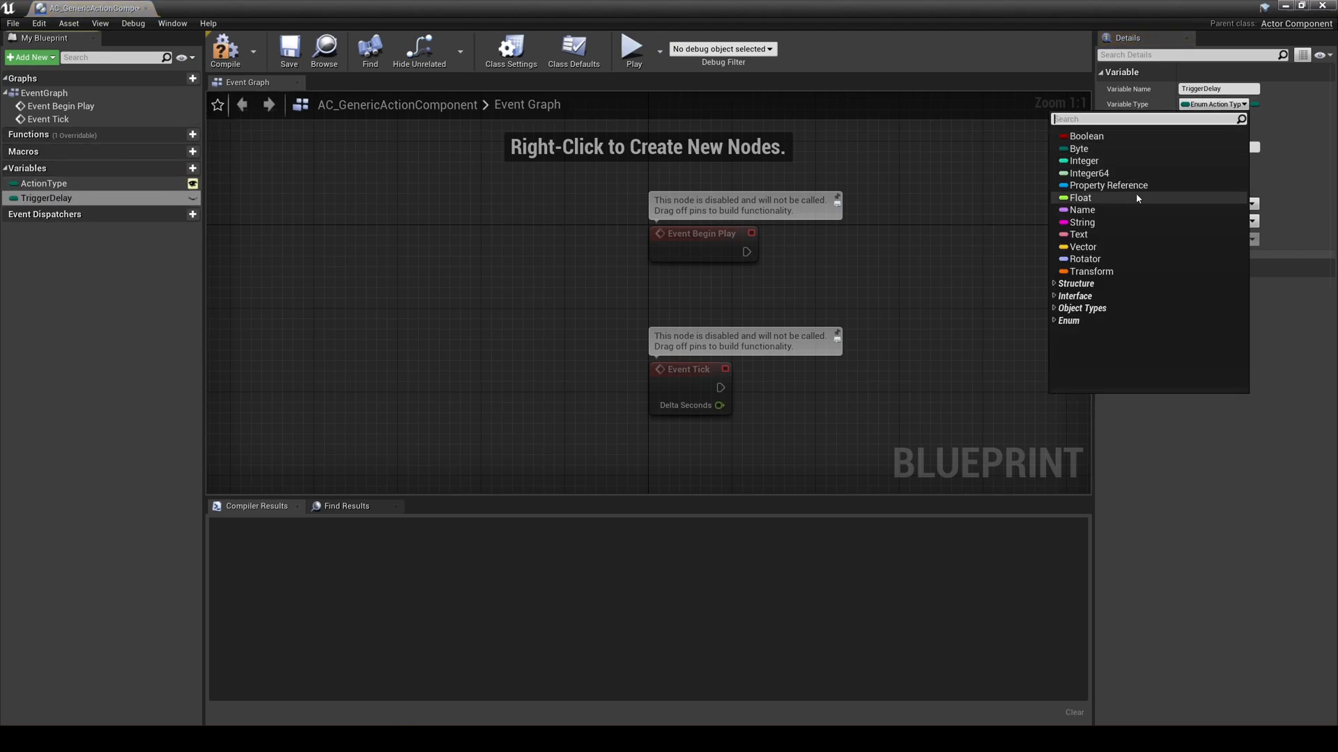
pyautogui.click(1079, 197)
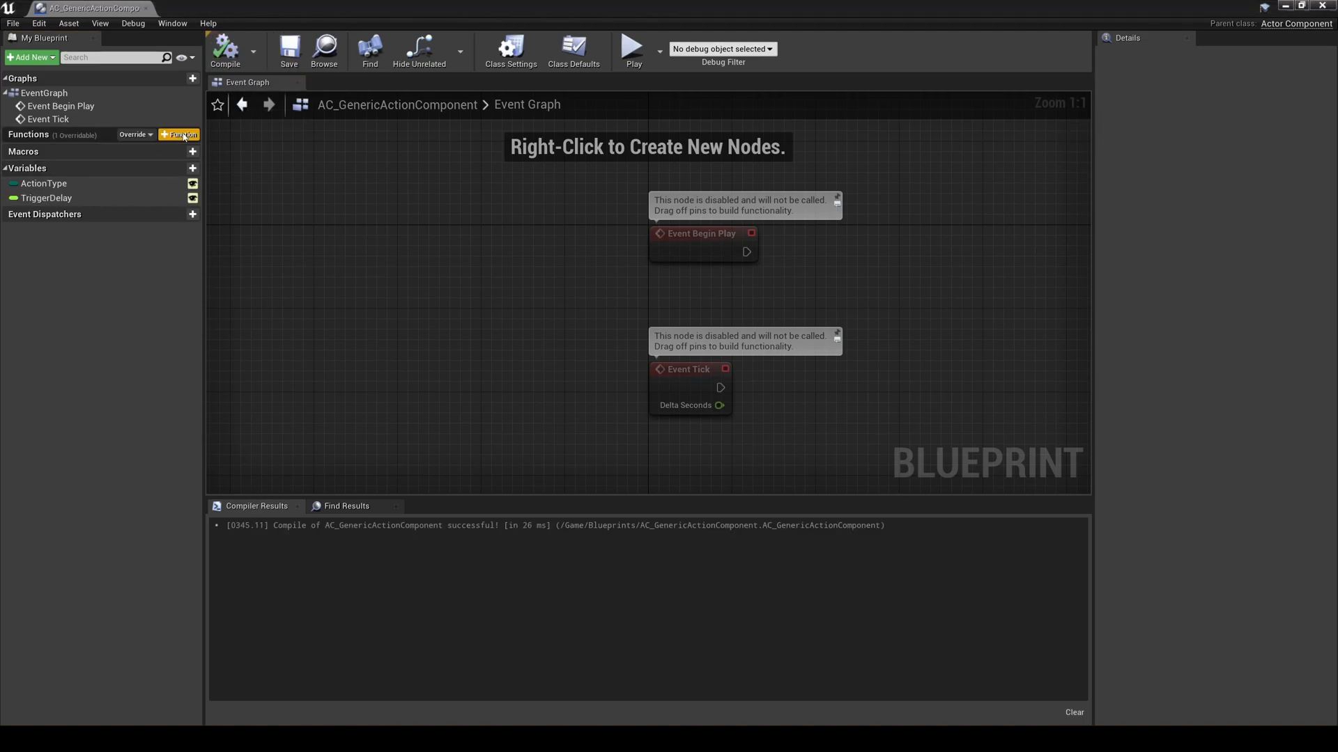
# Step: Add the TriggerAction function with a Boolean TriggerNow output
pyautogui.click(181, 134)
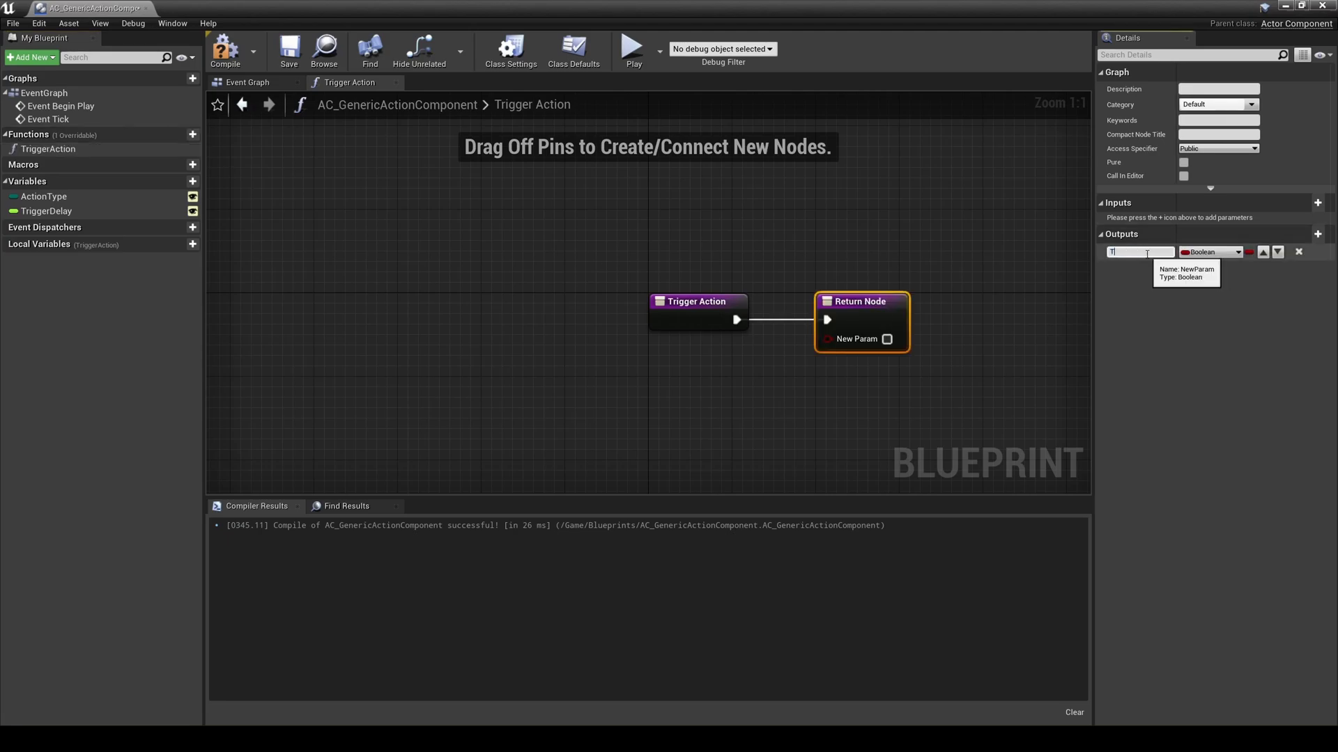
pyautogui.write('TriggerNow')
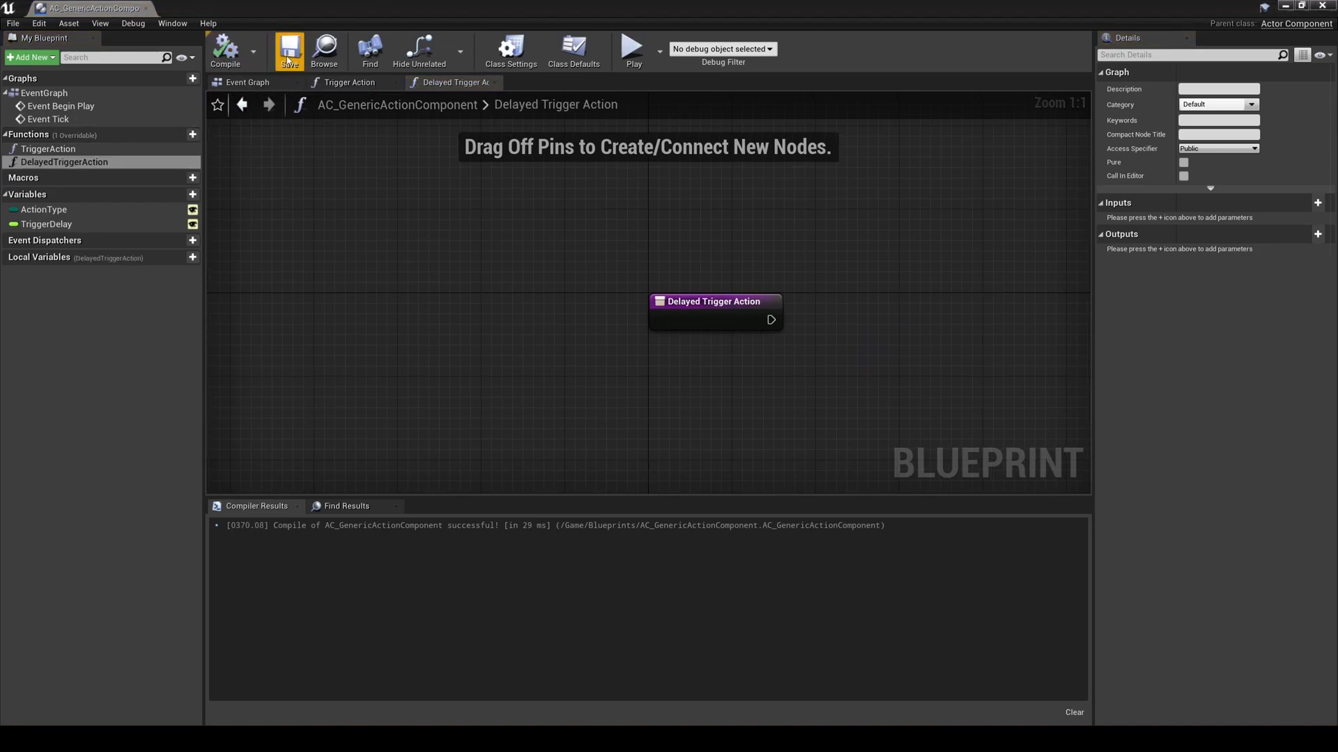
pyautogui.moveTo(49, 148)
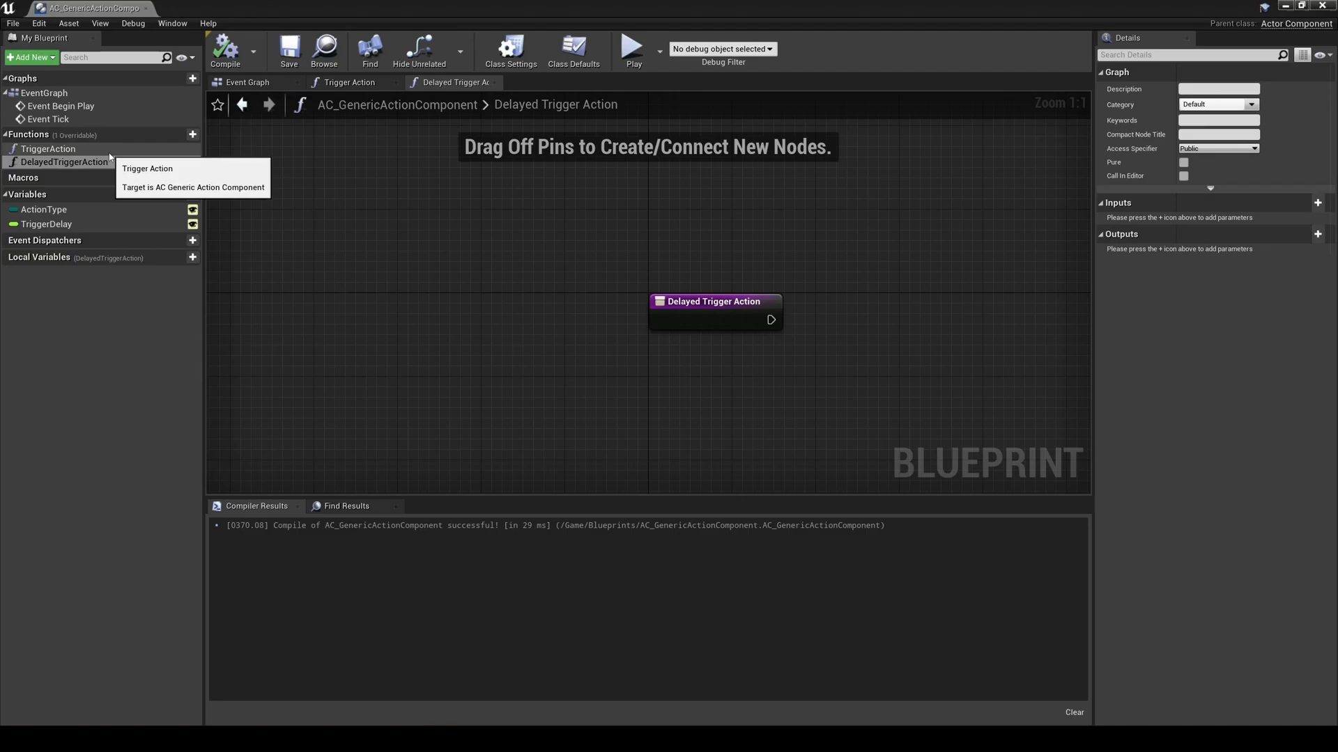
# Step: In TriggerAction, branch on TriggerDelay == 0 and add a Set Timer by Function Name node
pyautogui.click(350, 82)
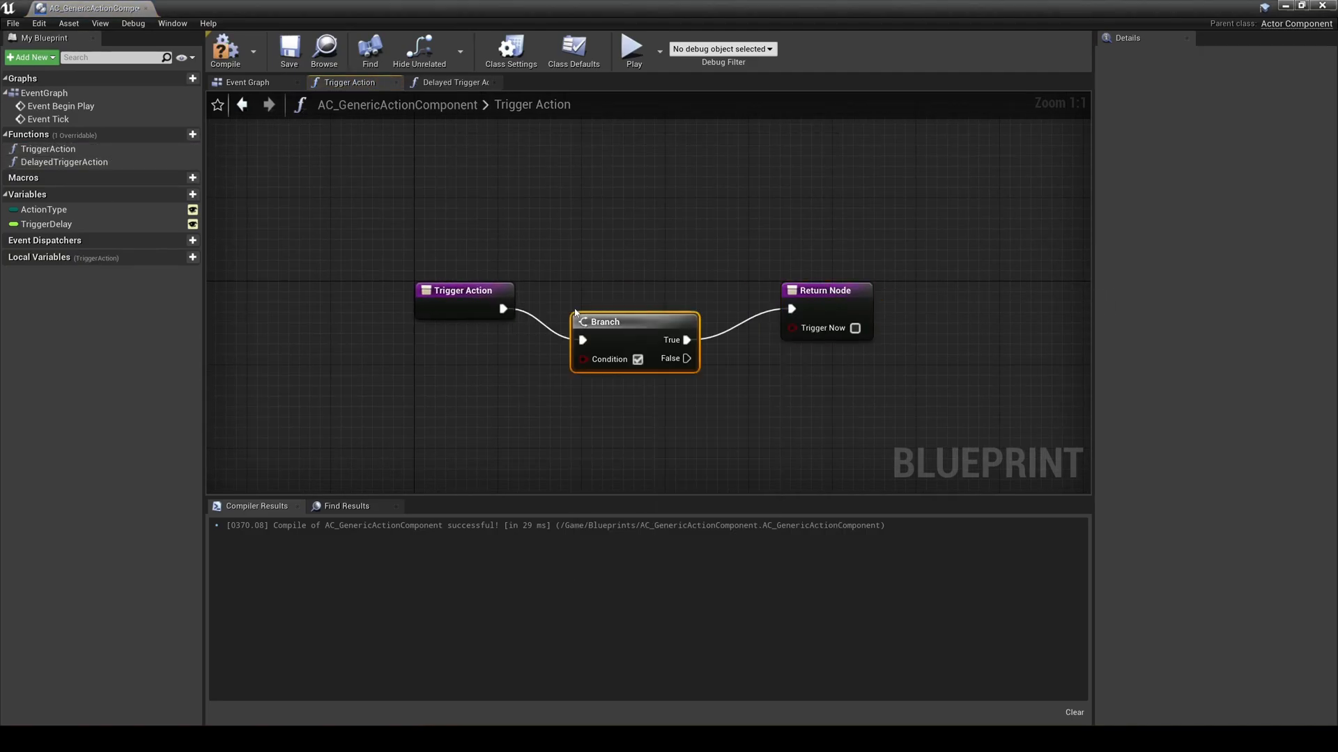
pyautogui.click(941, 289)
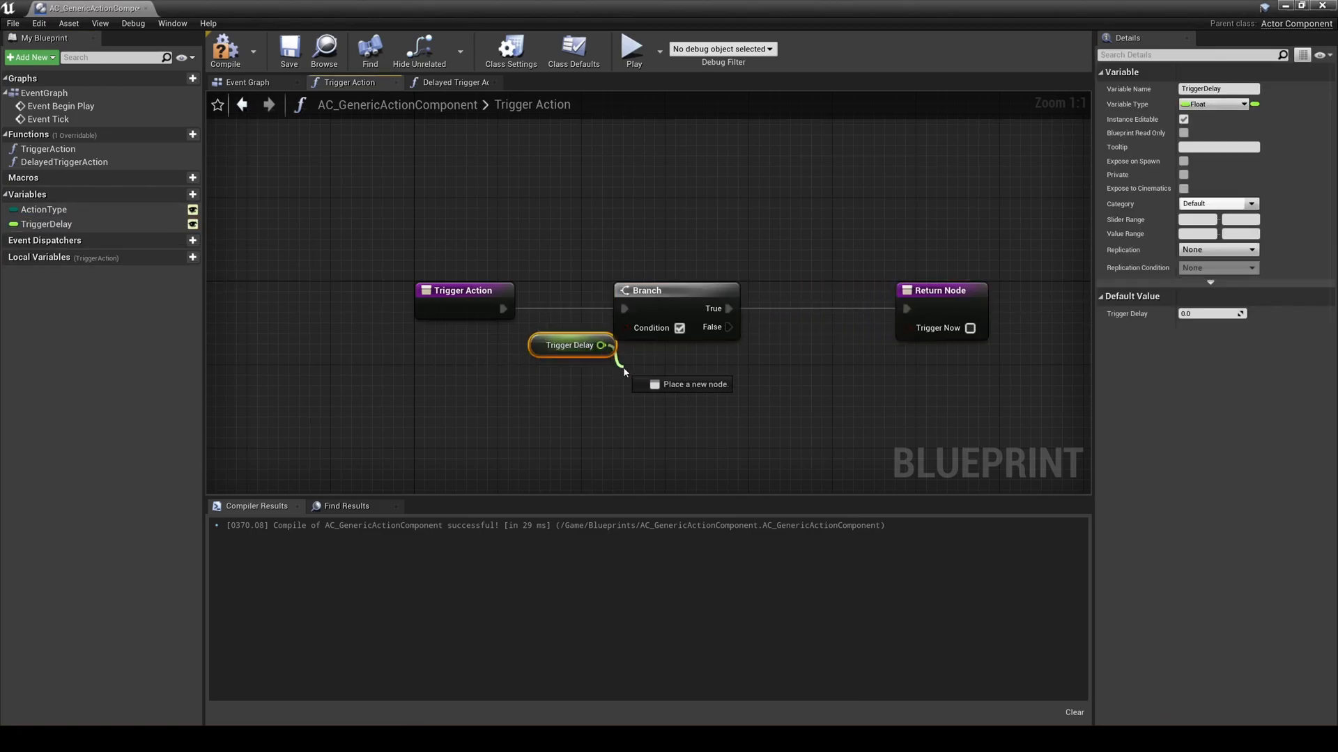
pyautogui.click(684, 384)
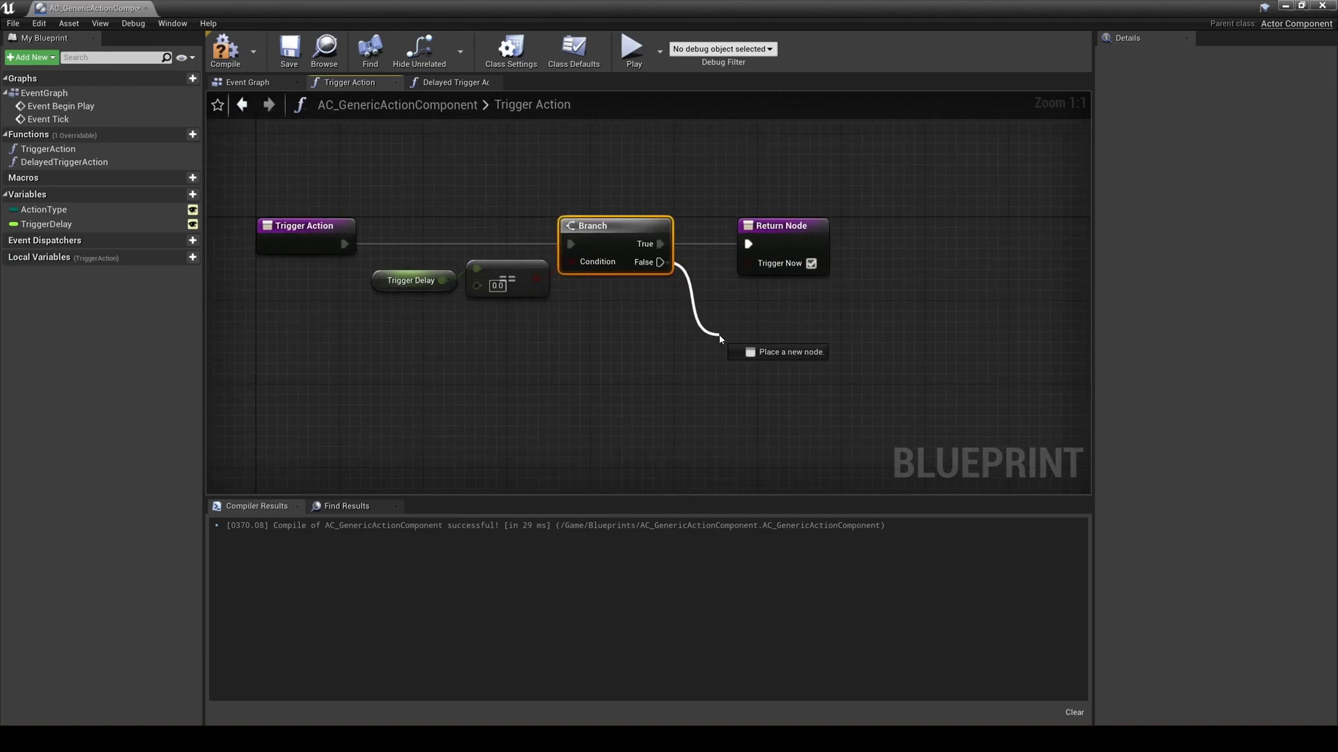
pyautogui.write('set timer by fun')
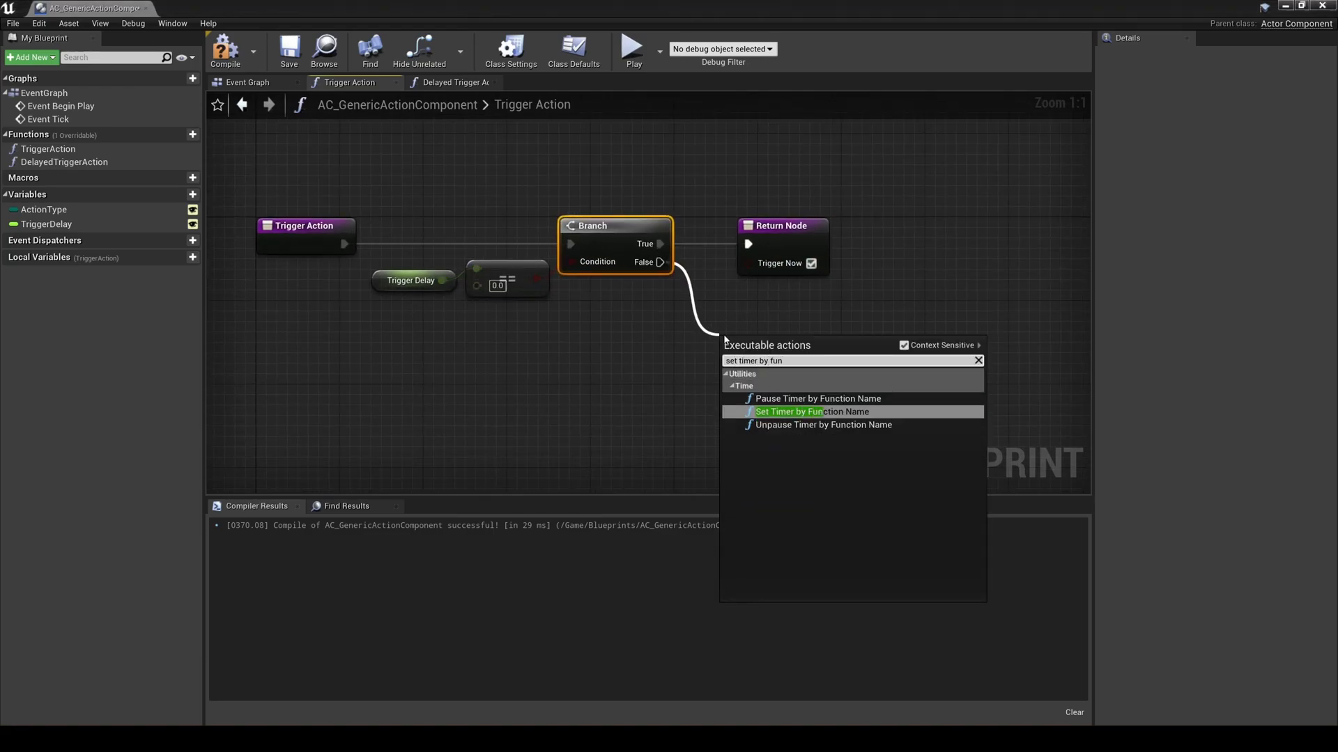
pyautogui.click(811, 411)
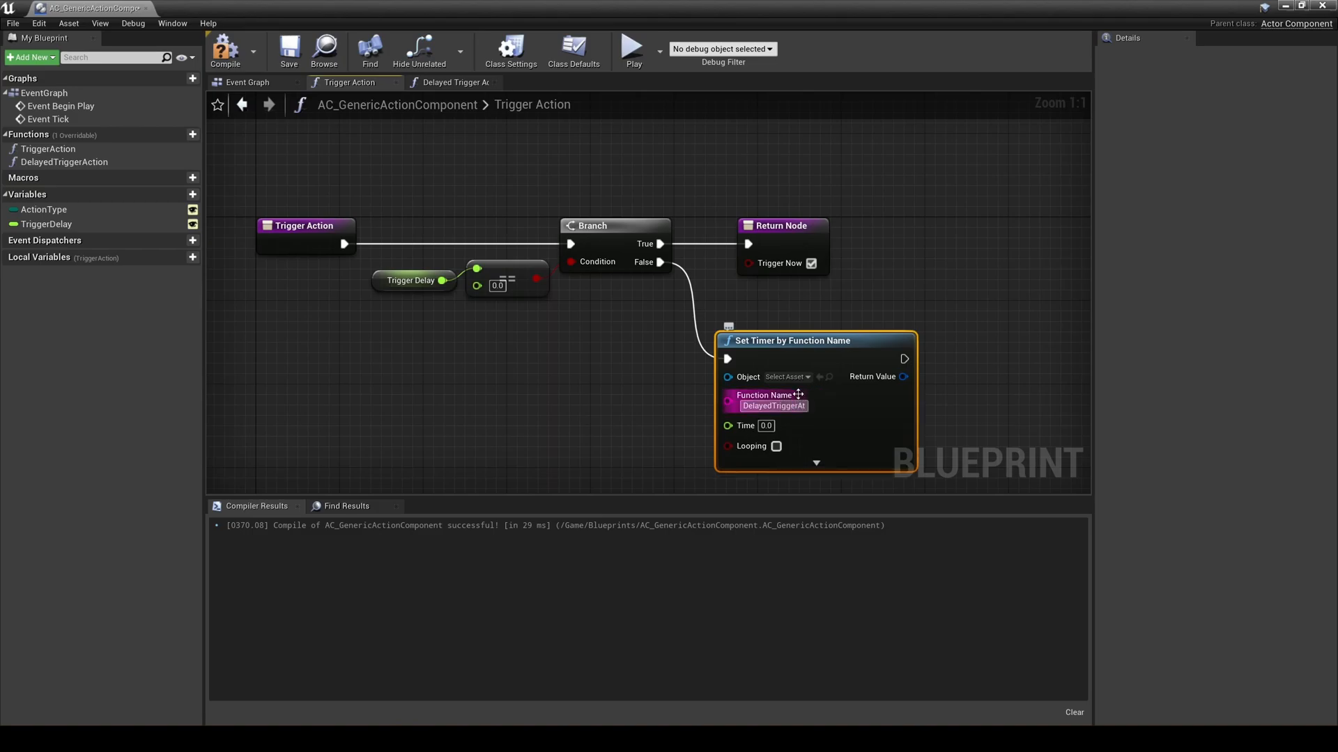
pyautogui.click(410, 290)
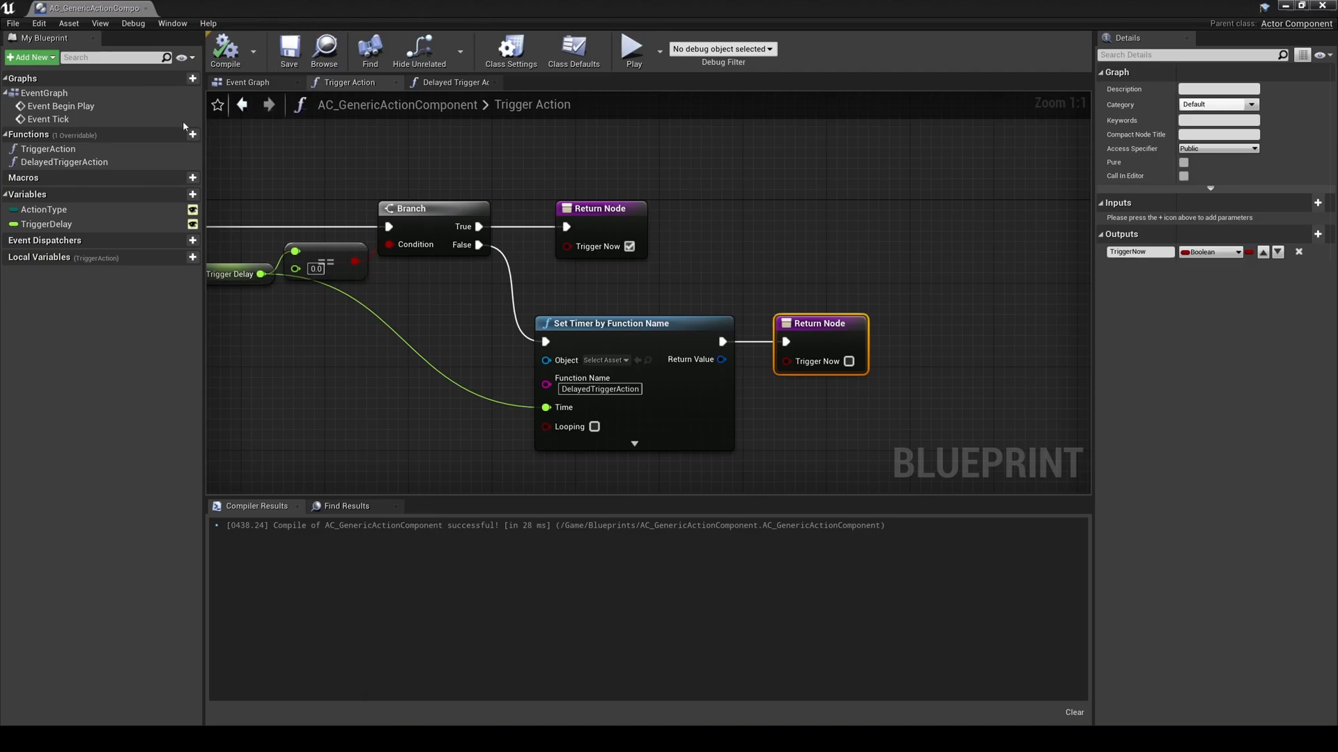
# Step: In DelayedTriggerAction, set Trigger Delay to 0.0, then call Trigger Action
pyautogui.click(452, 82)
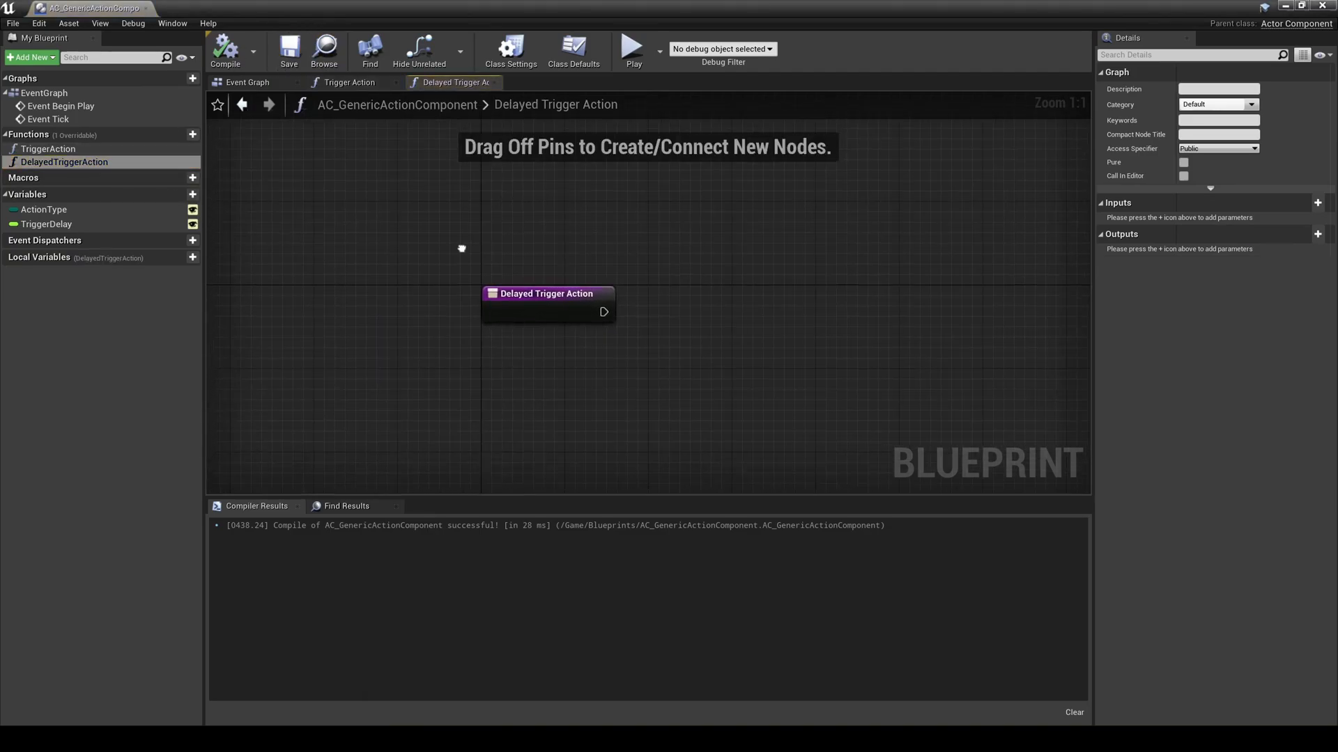
pyautogui.moveTo(601, 294); pyautogui.dragTo(623, 308)
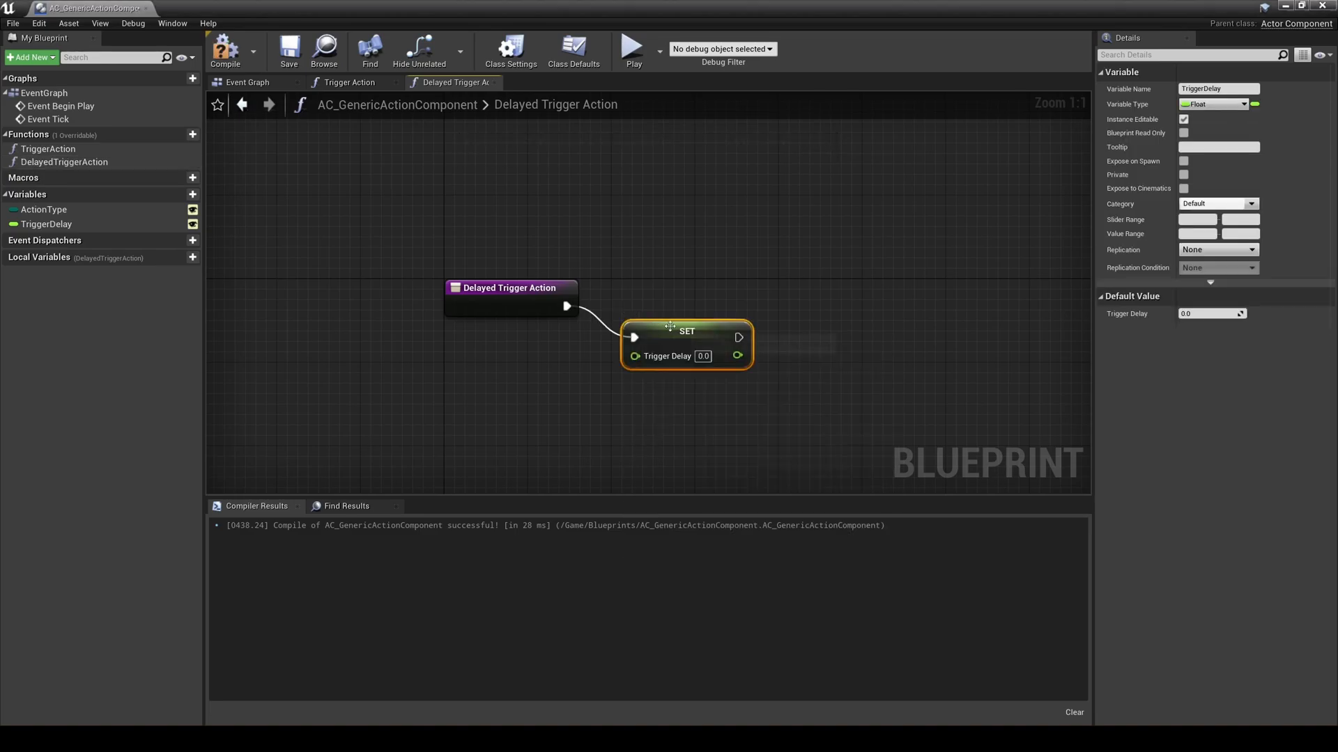
pyautogui.moveTo(738, 307); pyautogui.dragTo(786, 309)
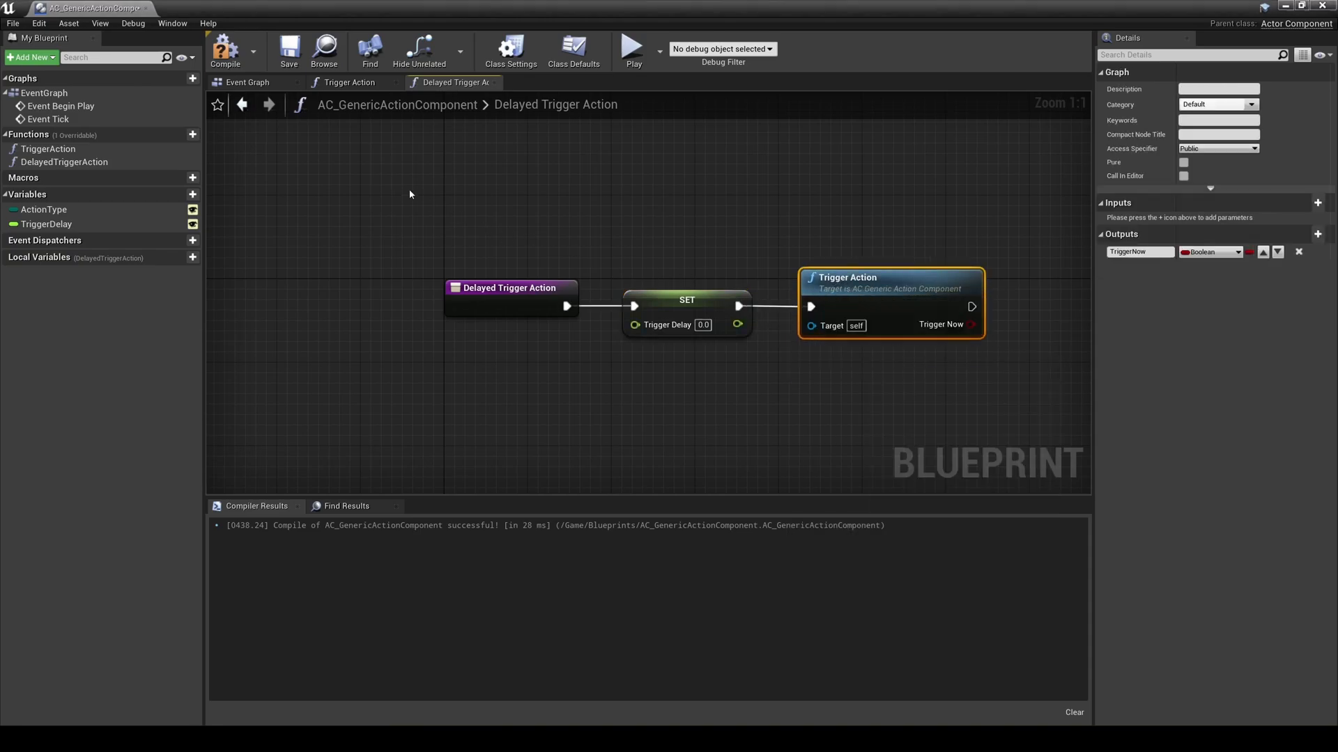
pyautogui.moveTo(289, 49)
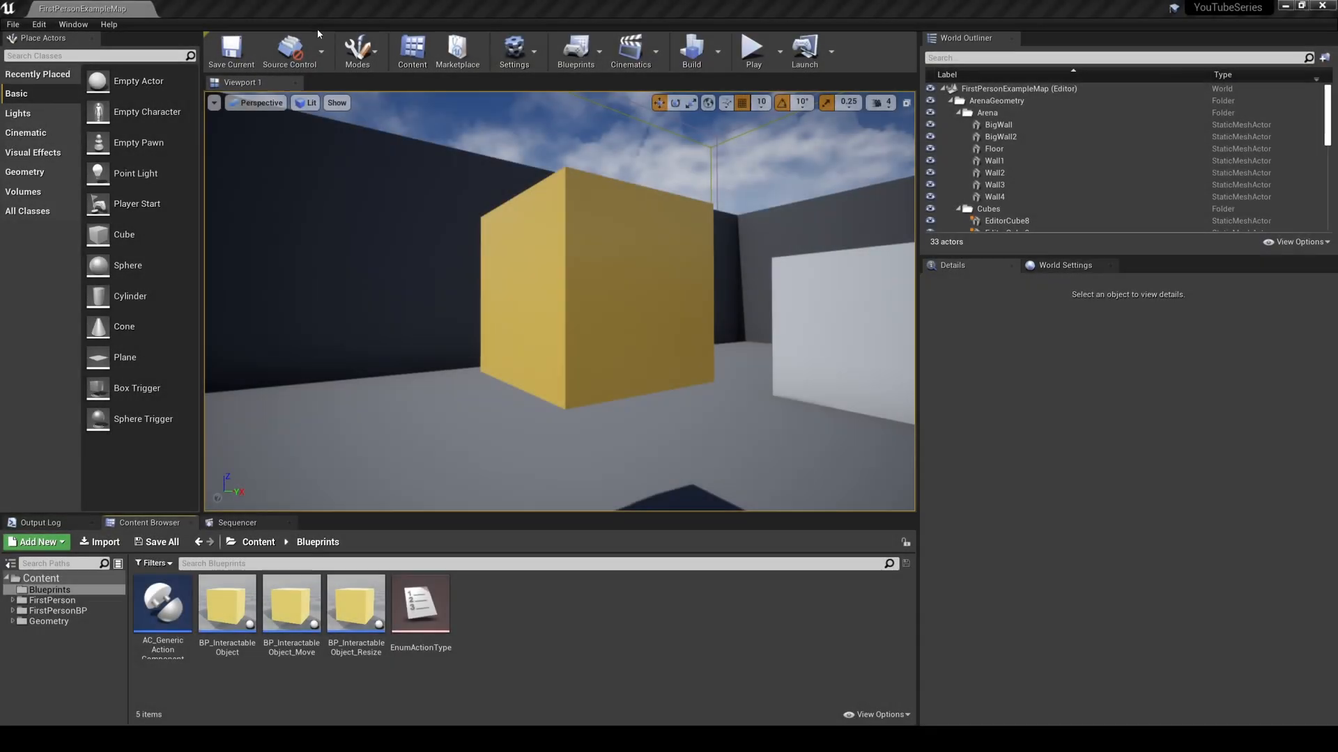
# Step: Add TriggerActionsOfType to BP_InteractableObject with an Enum Action Type input and GetComponentsByClass
pyautogui.doubleClick(226, 604)
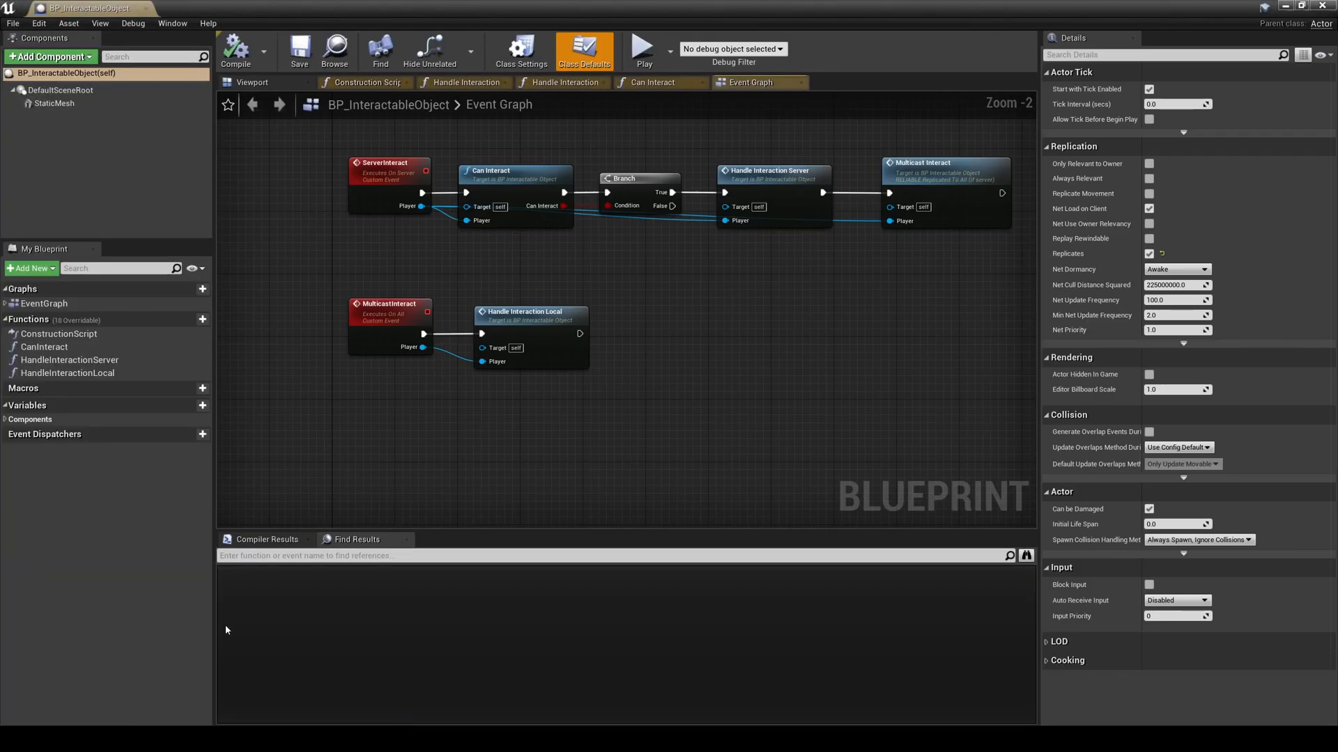
pyautogui.click(191, 319)
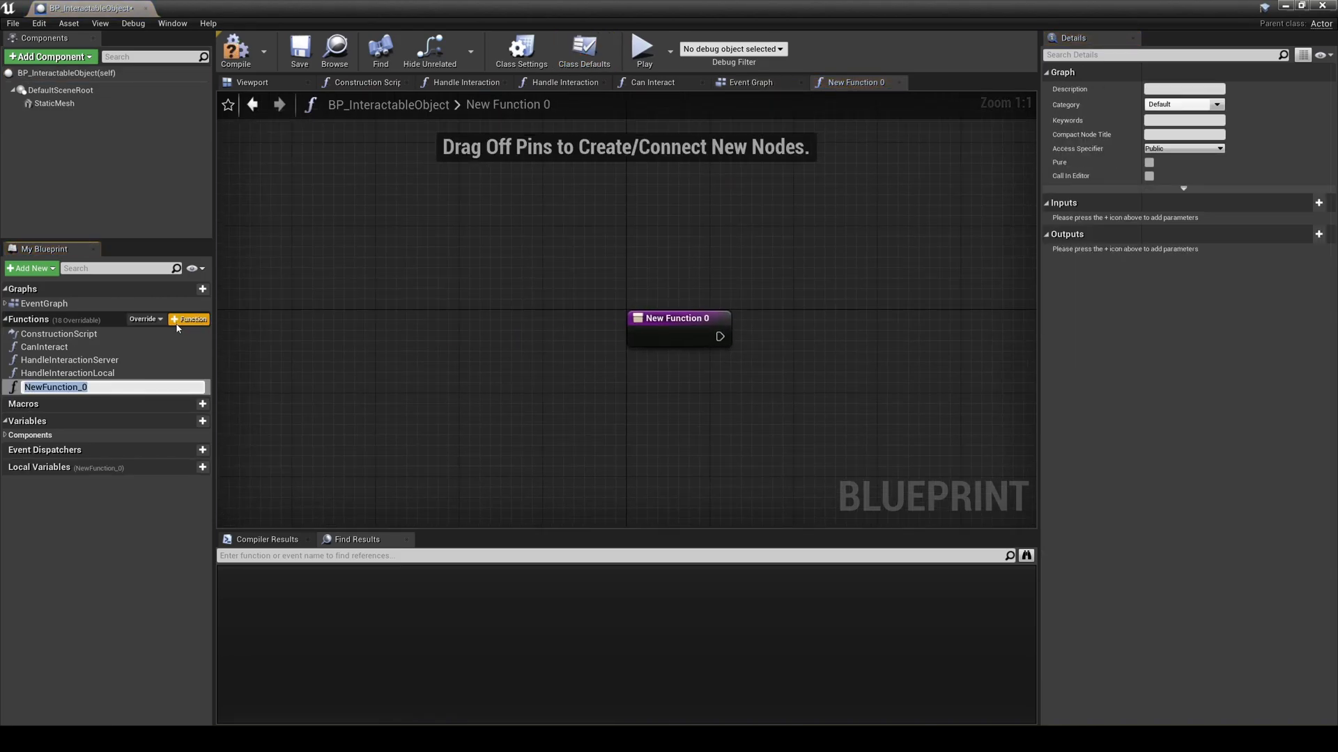
pyautogui.write('TriggerActionsOfType')
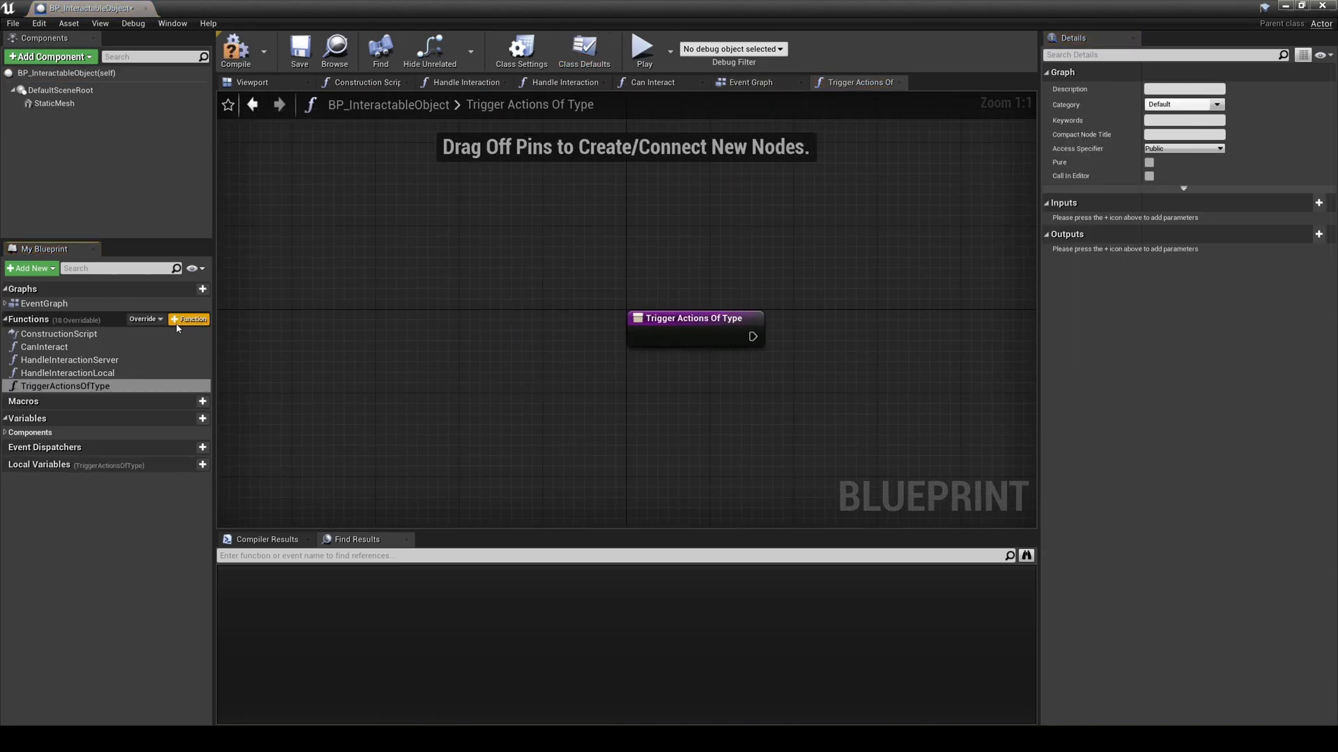
pyautogui.click(1318, 202)
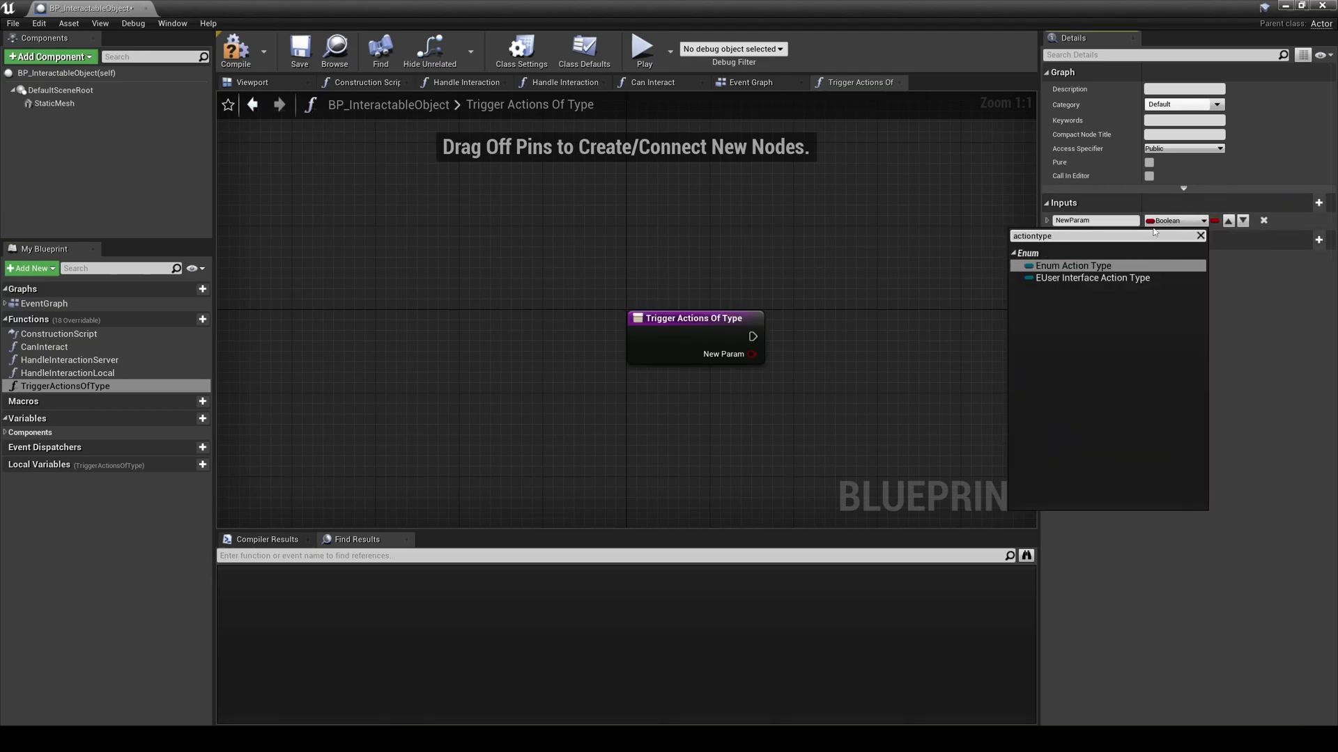
pyautogui.click(1073, 265)
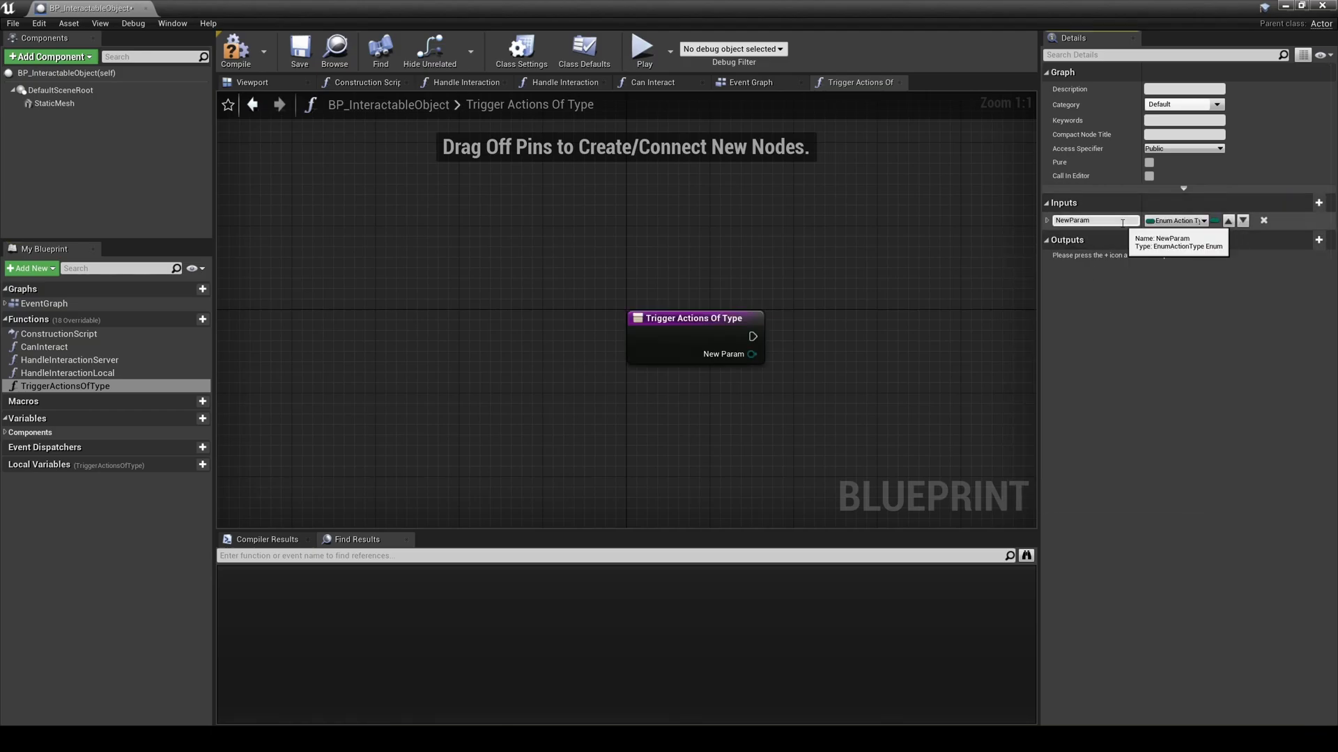
pyautogui.write('ActionType')
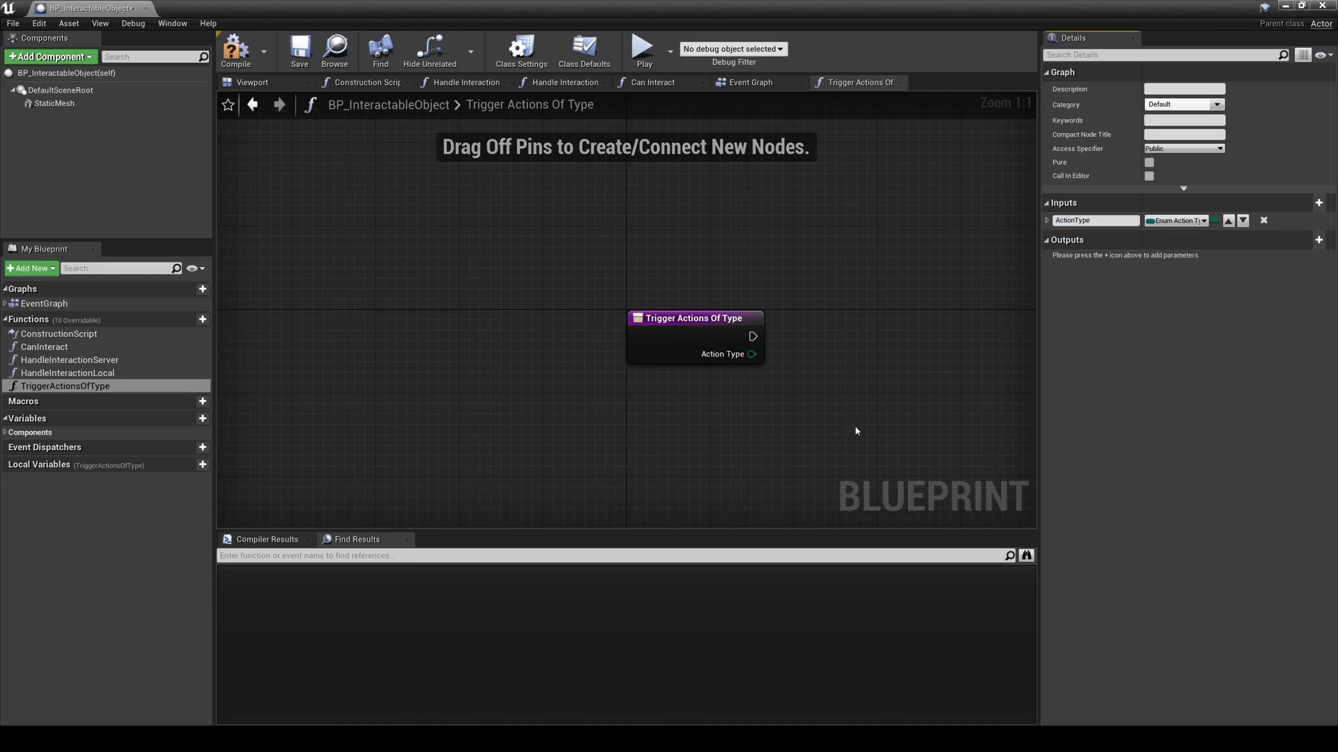
pyautogui.write('get com')
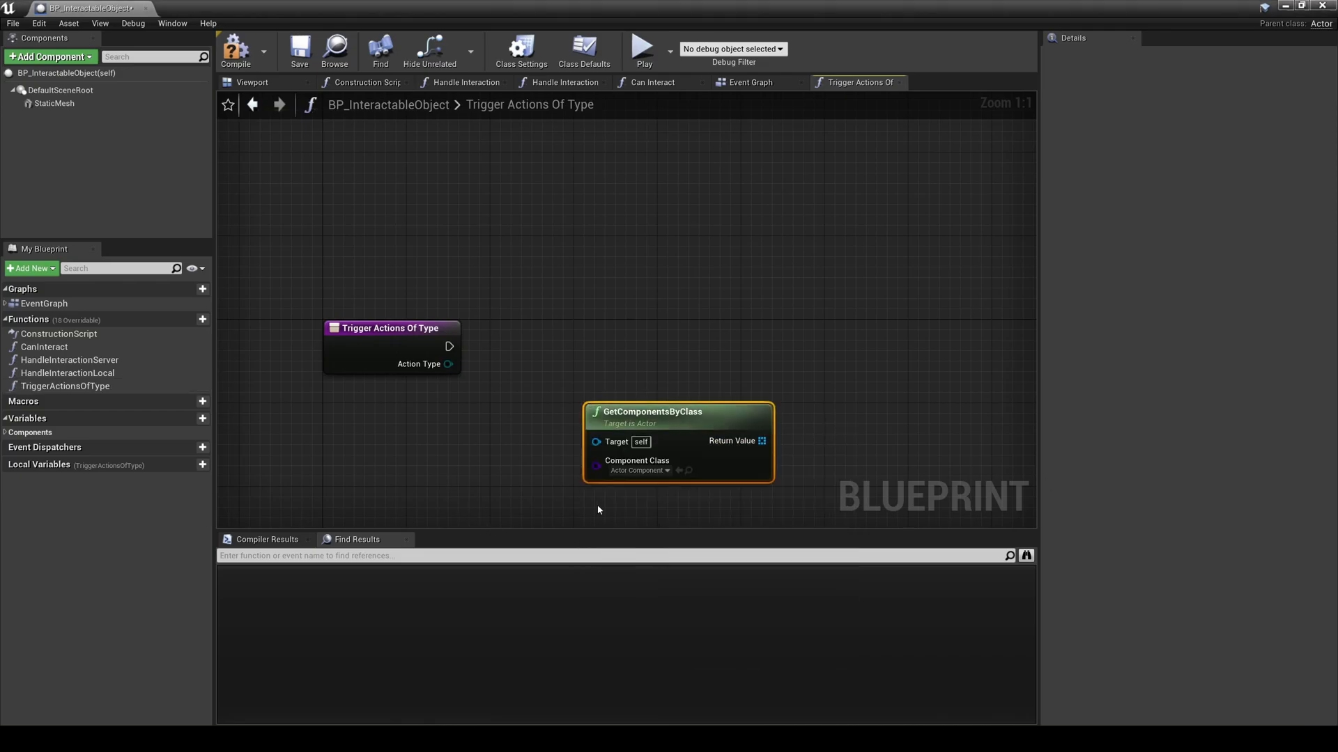
# Step: Filter components to AC_GenericActionComponent, loop over them, and compare each Action Type with the input
pyautogui.click(666, 470)
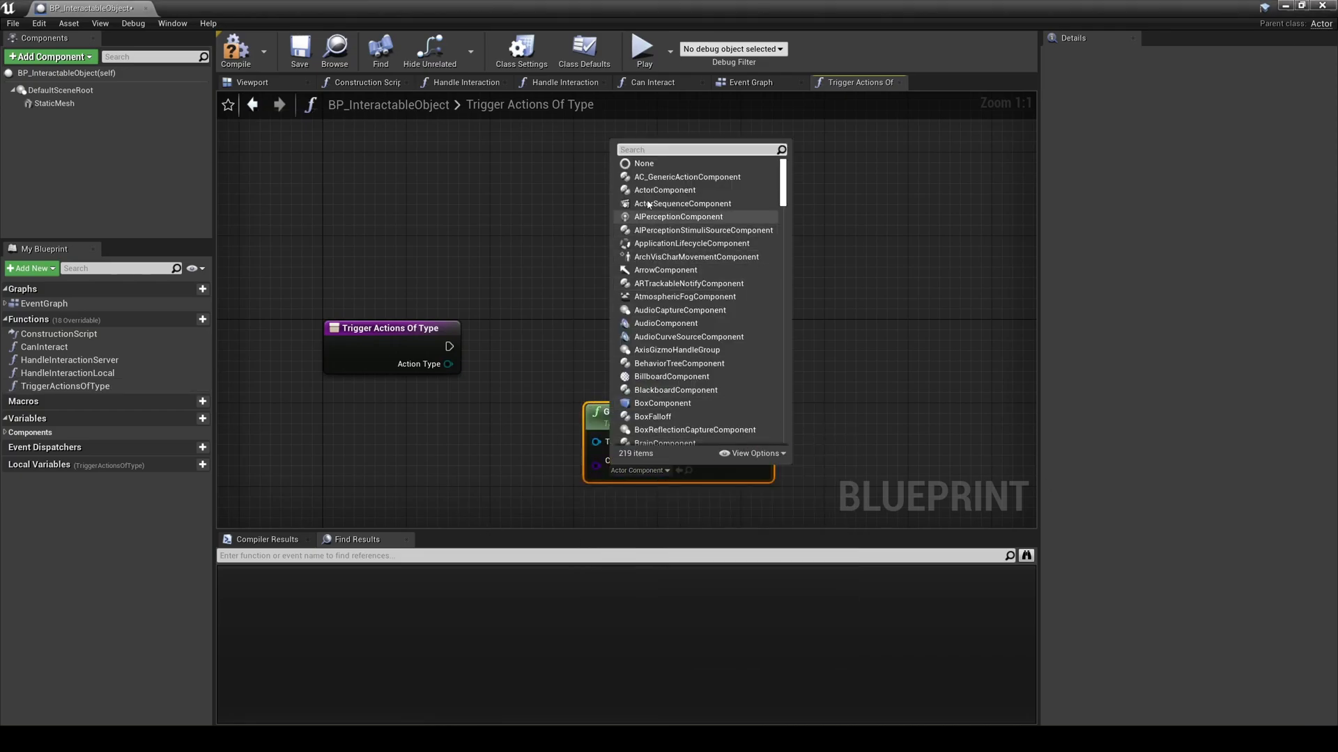
pyautogui.click(688, 176)
pyautogui.write('fo')
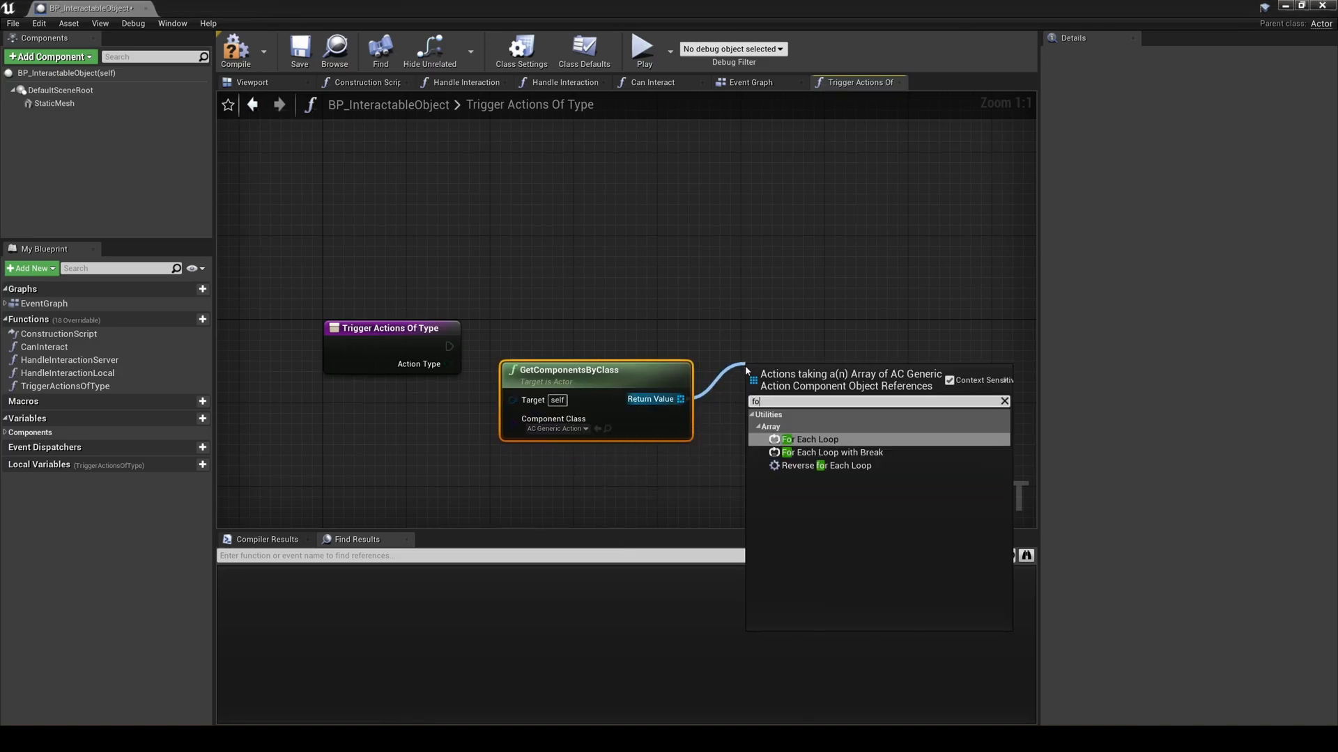
pyautogui.click(811, 438)
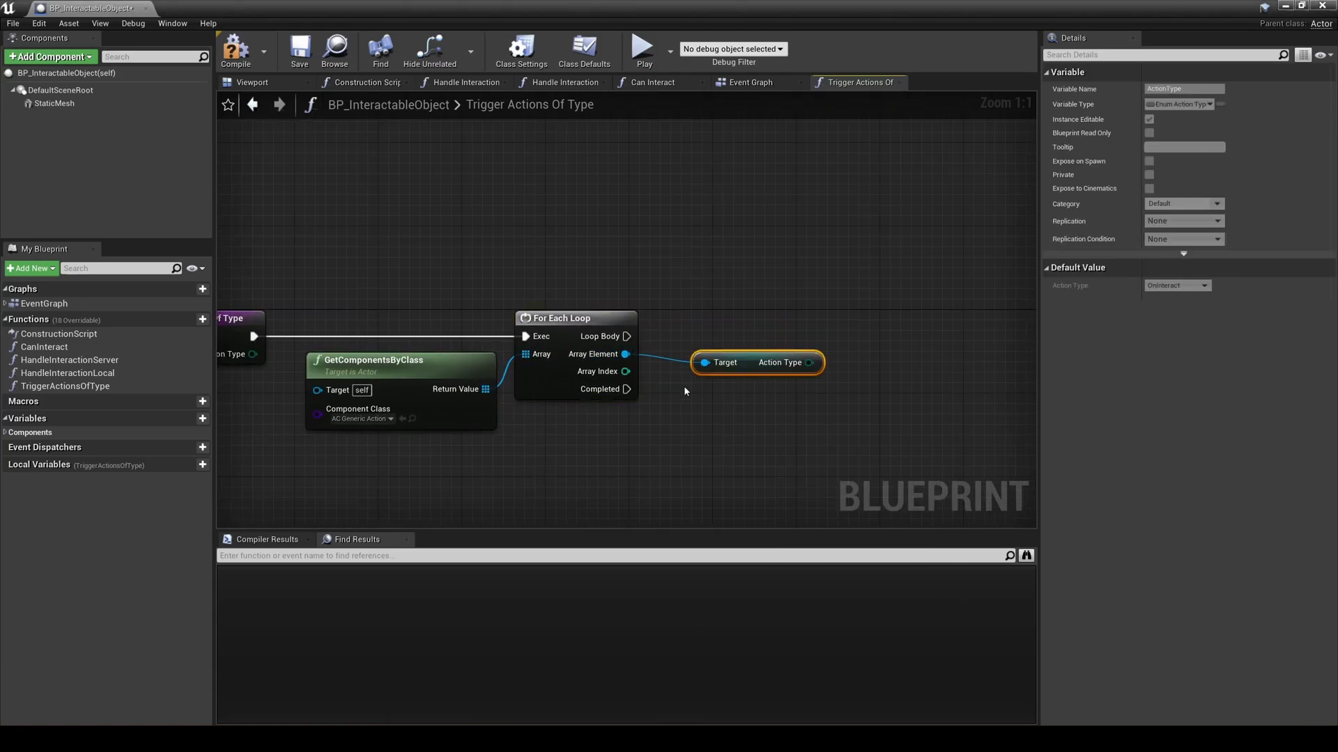
pyautogui.moveTo(807, 362); pyautogui.dragTo(840, 368)
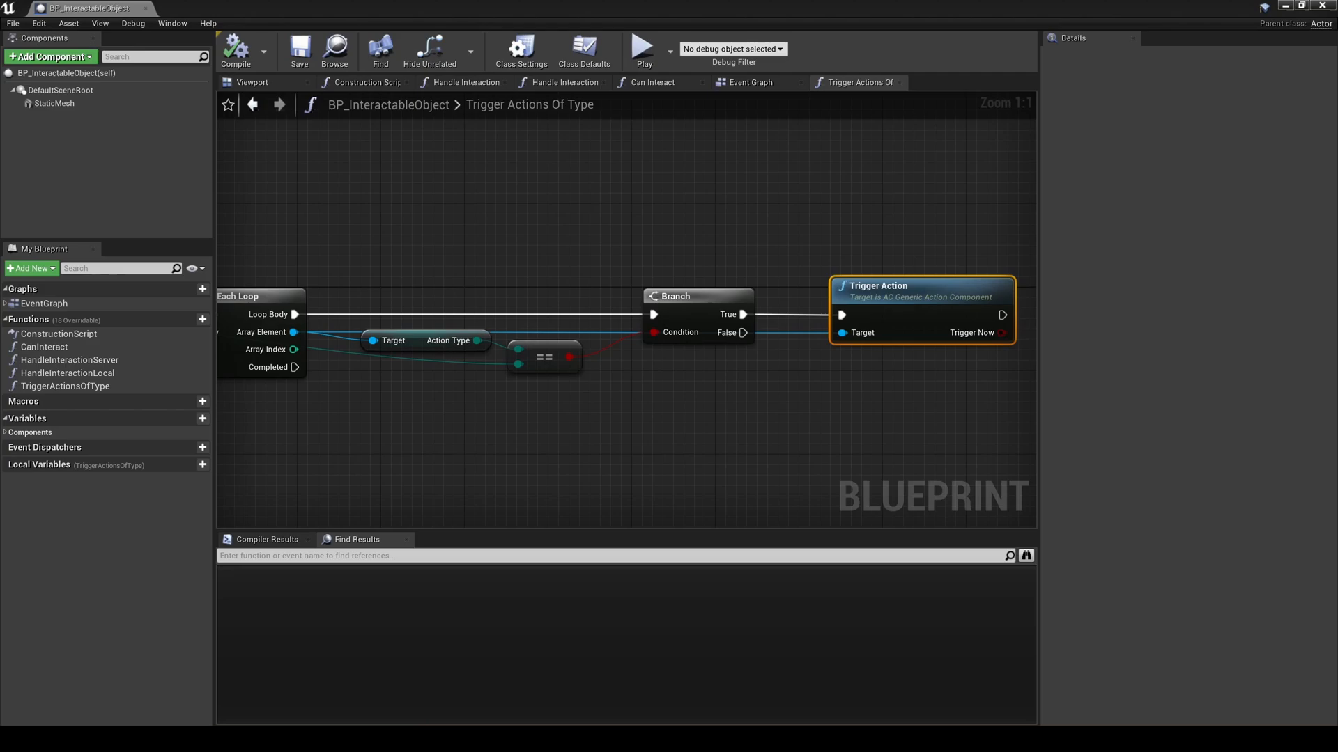
pyautogui.click(751, 83)
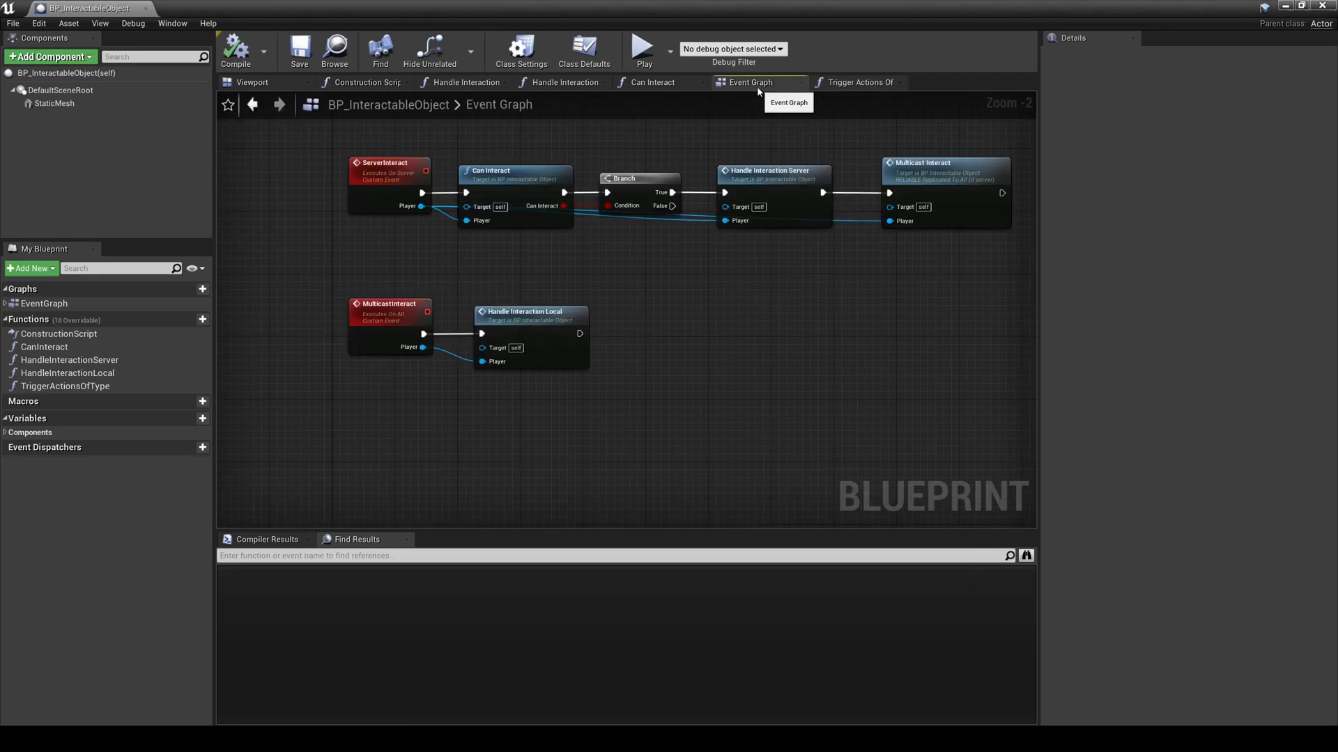
# Step: Call Trigger Actions Of Type after Handle Interaction Local, then compile the blueprint
pyautogui.moveTo(581, 333); pyautogui.dragTo(639, 342)
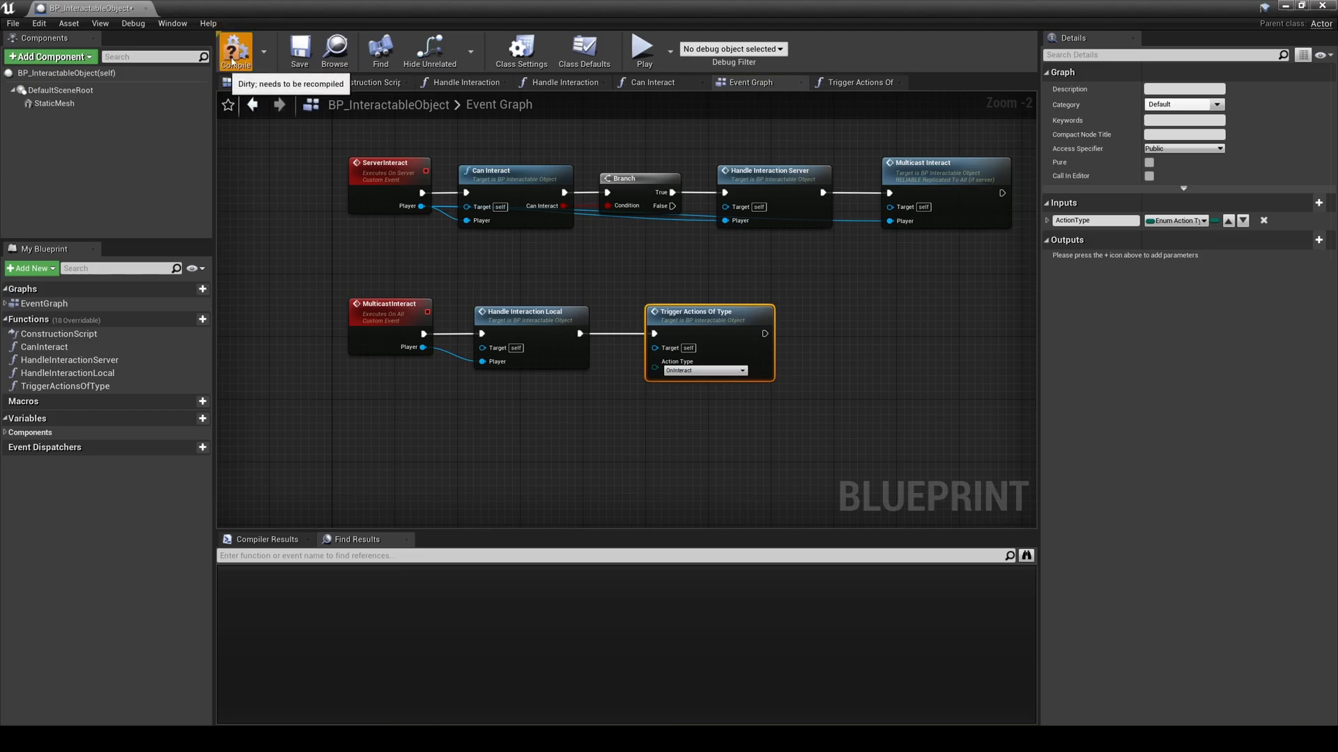
pyautogui.click(236, 51)
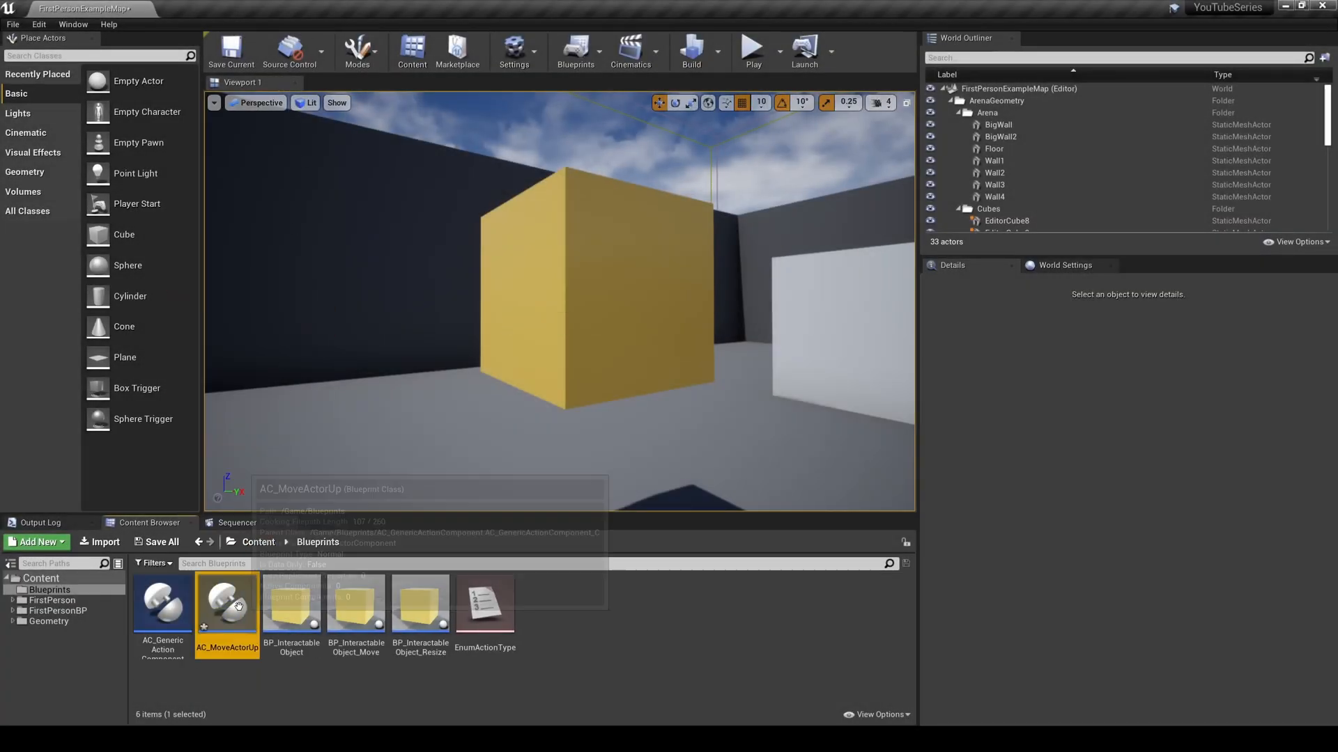
# Step: Override Trigger Action in AC_MoveActorUp with a Branch on Trigger Now and a Get Owner node
pyautogui.doubleClick(225, 600)
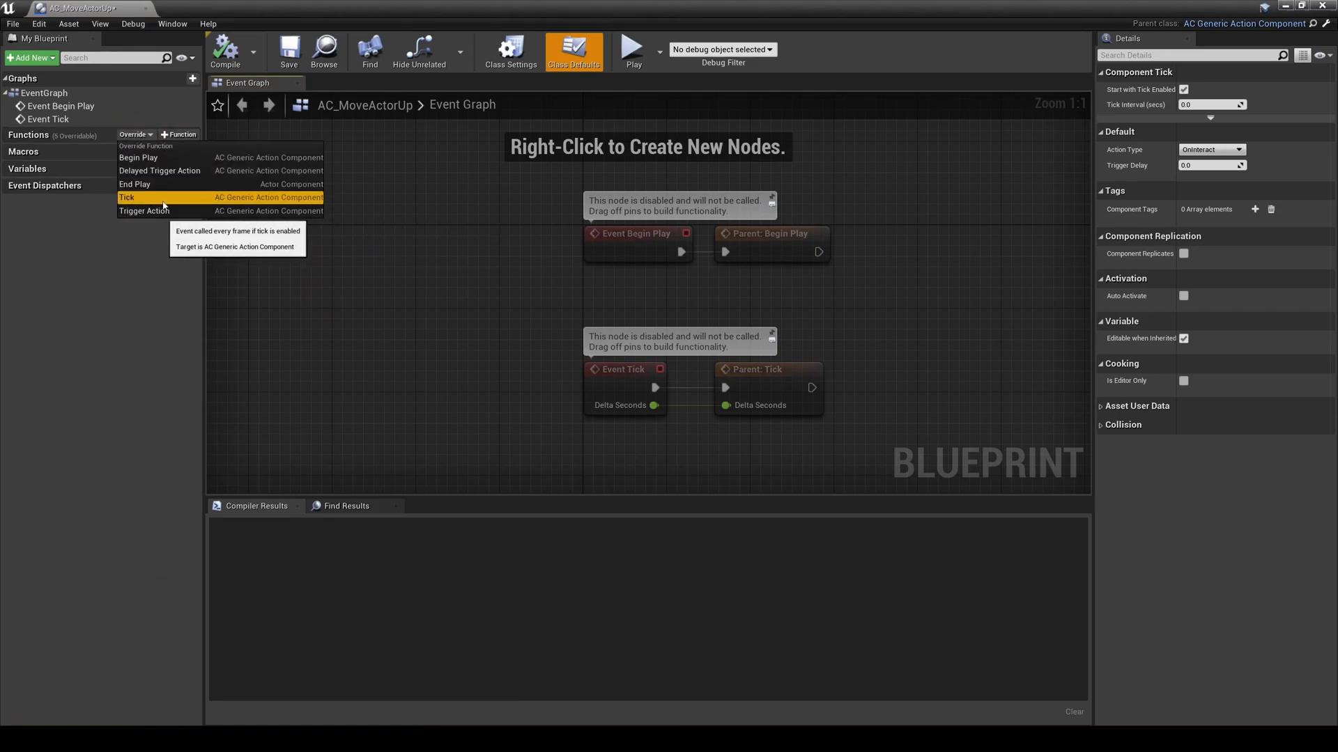
pyautogui.click(144, 211)
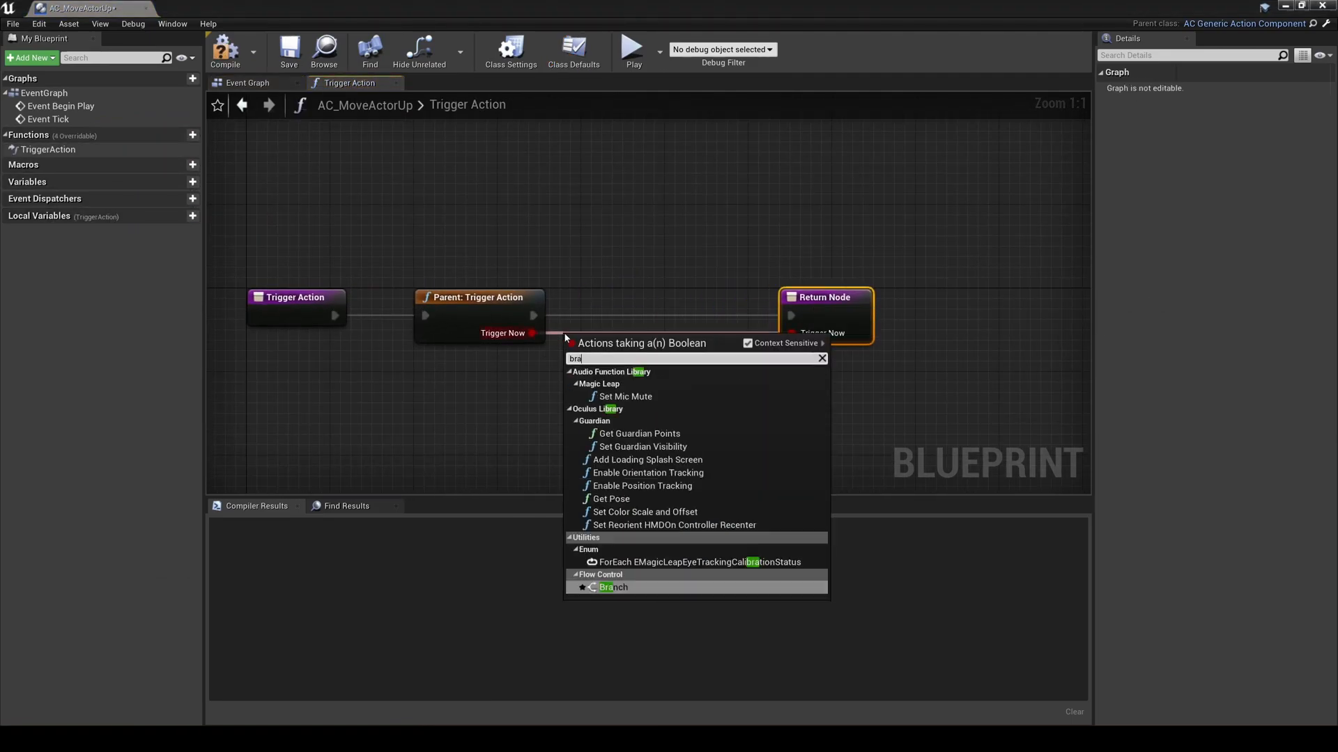
pyautogui.click(612, 586)
pyautogui.write('get parent')
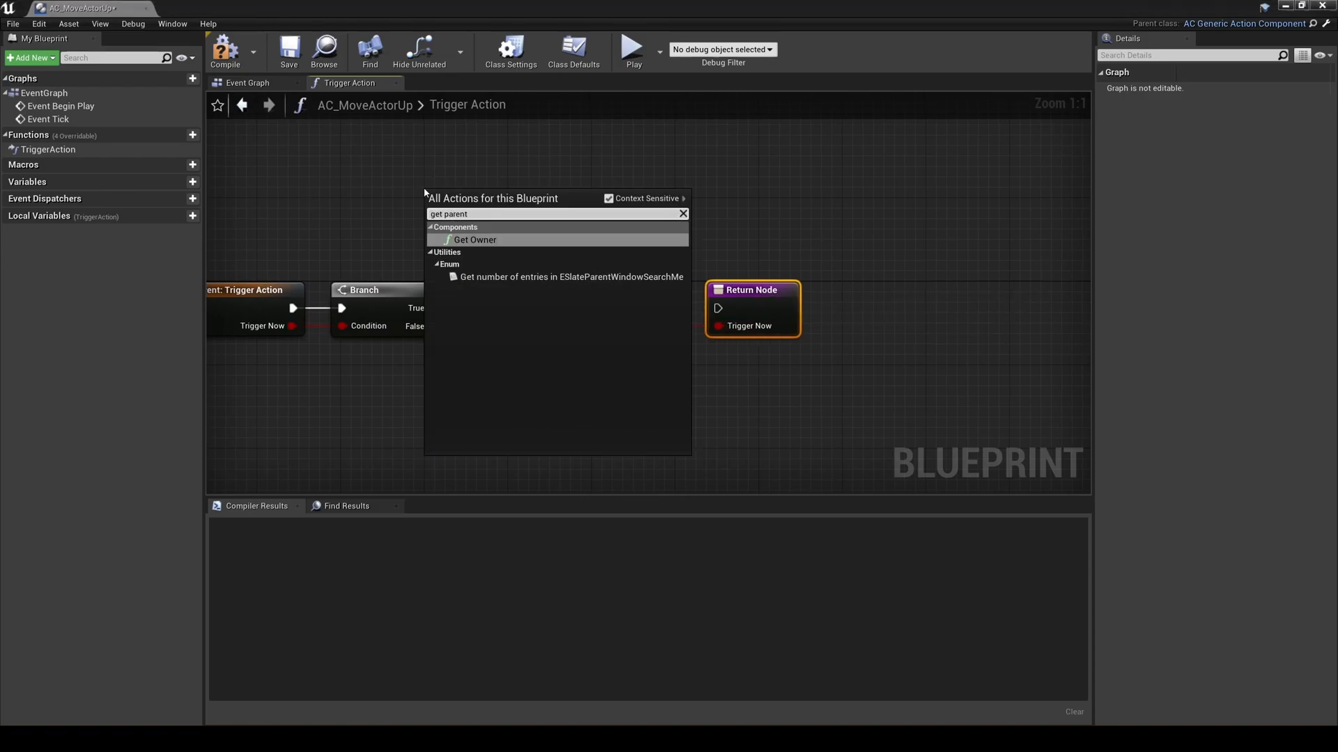
pyautogui.click(474, 239)
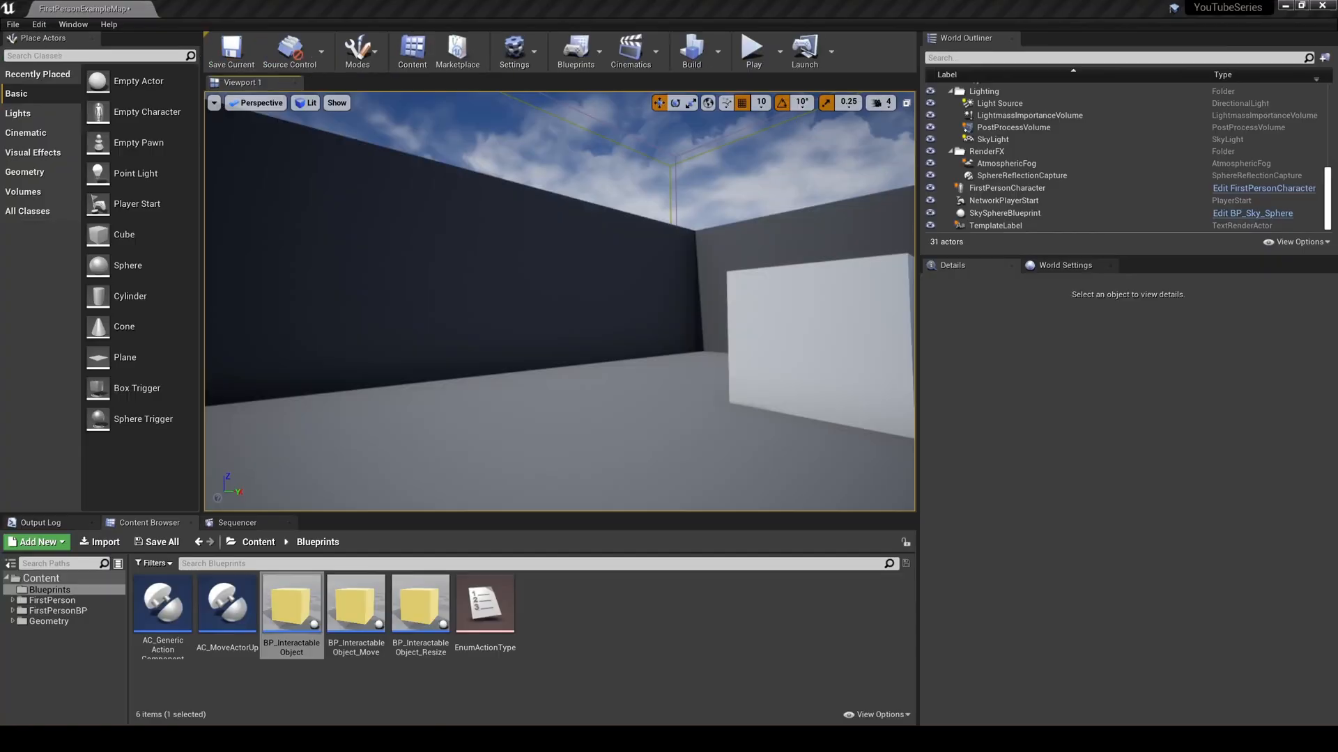
# Step: Place a BP_InteractableObject cube with an AC_MoveActorUp component and start a Play session
pyautogui.moveTo(291, 588); pyautogui.dragTo(472, 503)
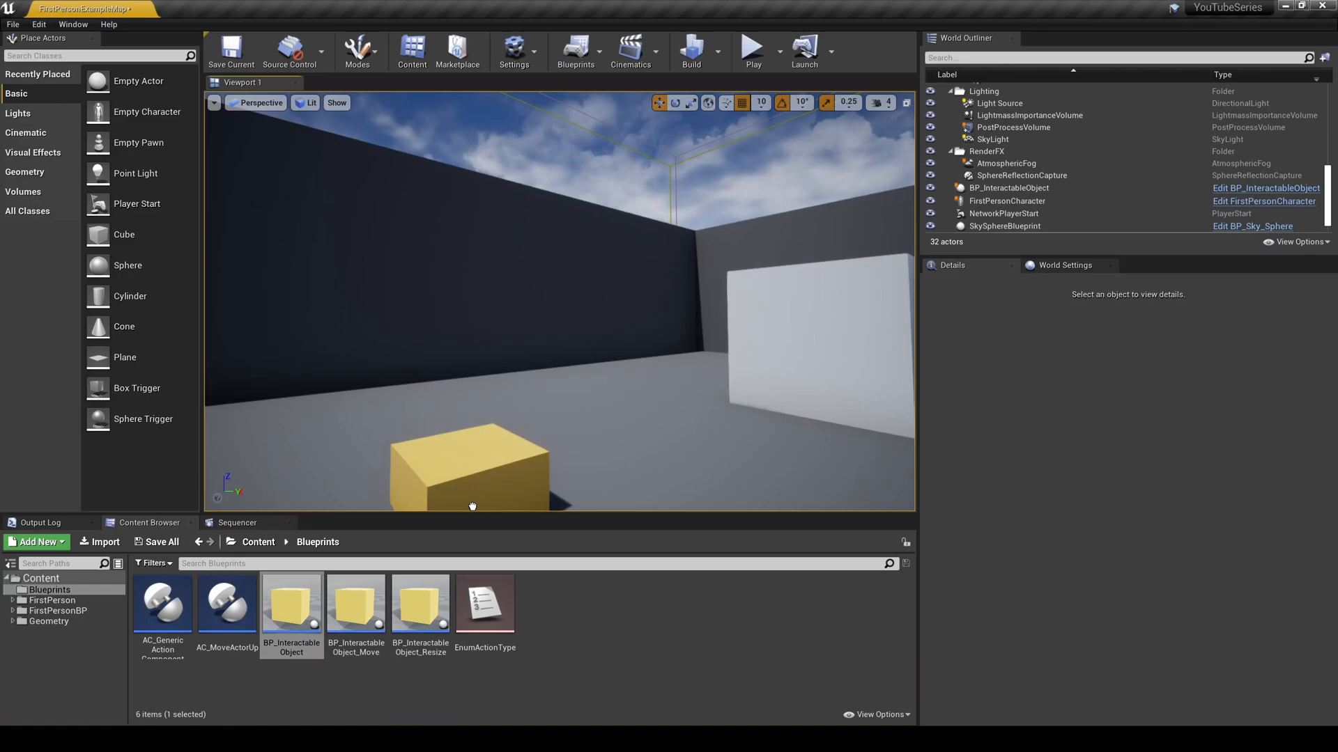
pyautogui.click(472, 460)
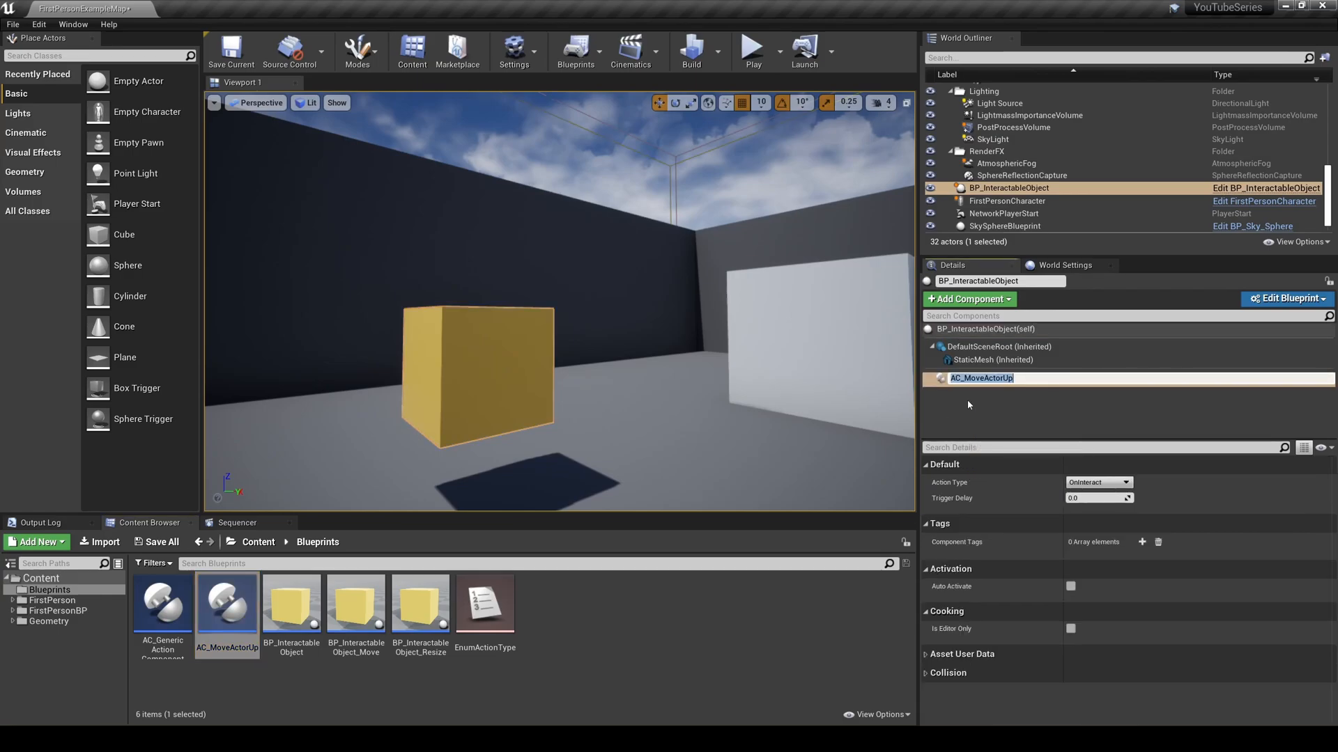
pyautogui.click(230, 51)
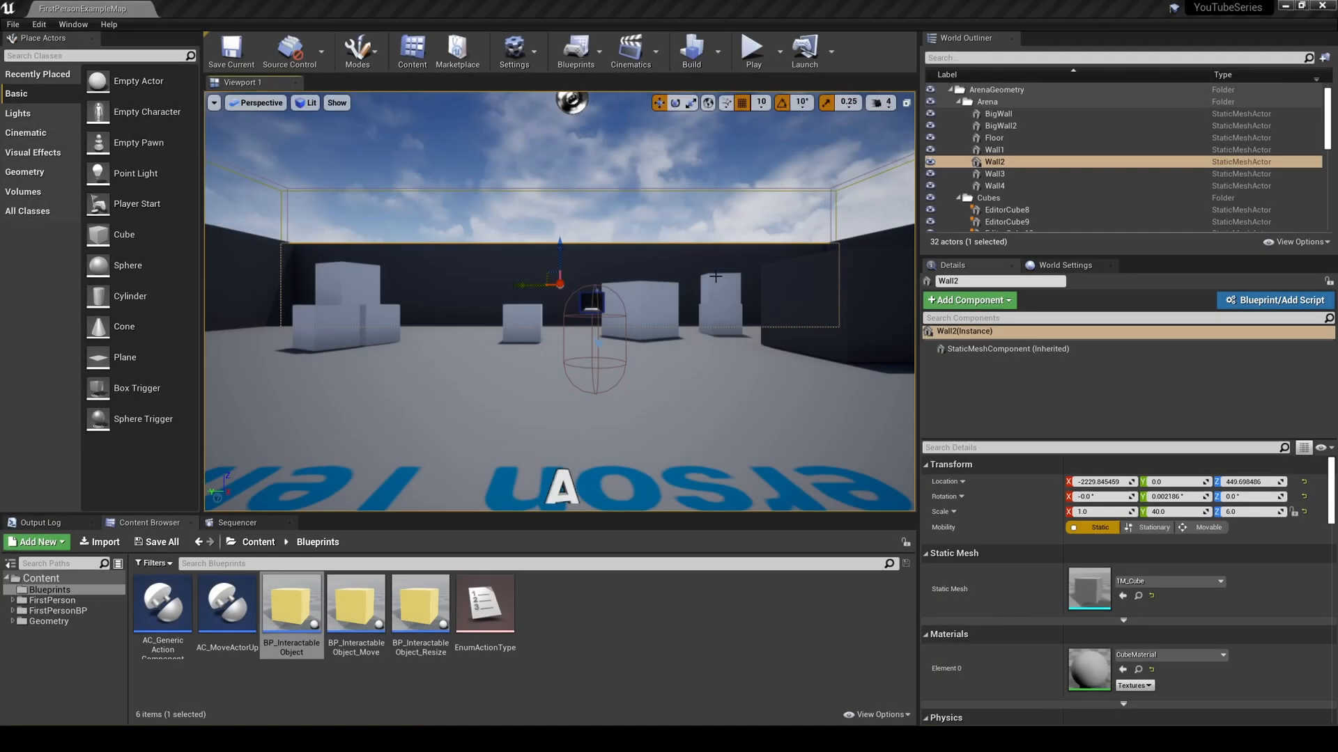
pyautogui.click(751, 50)
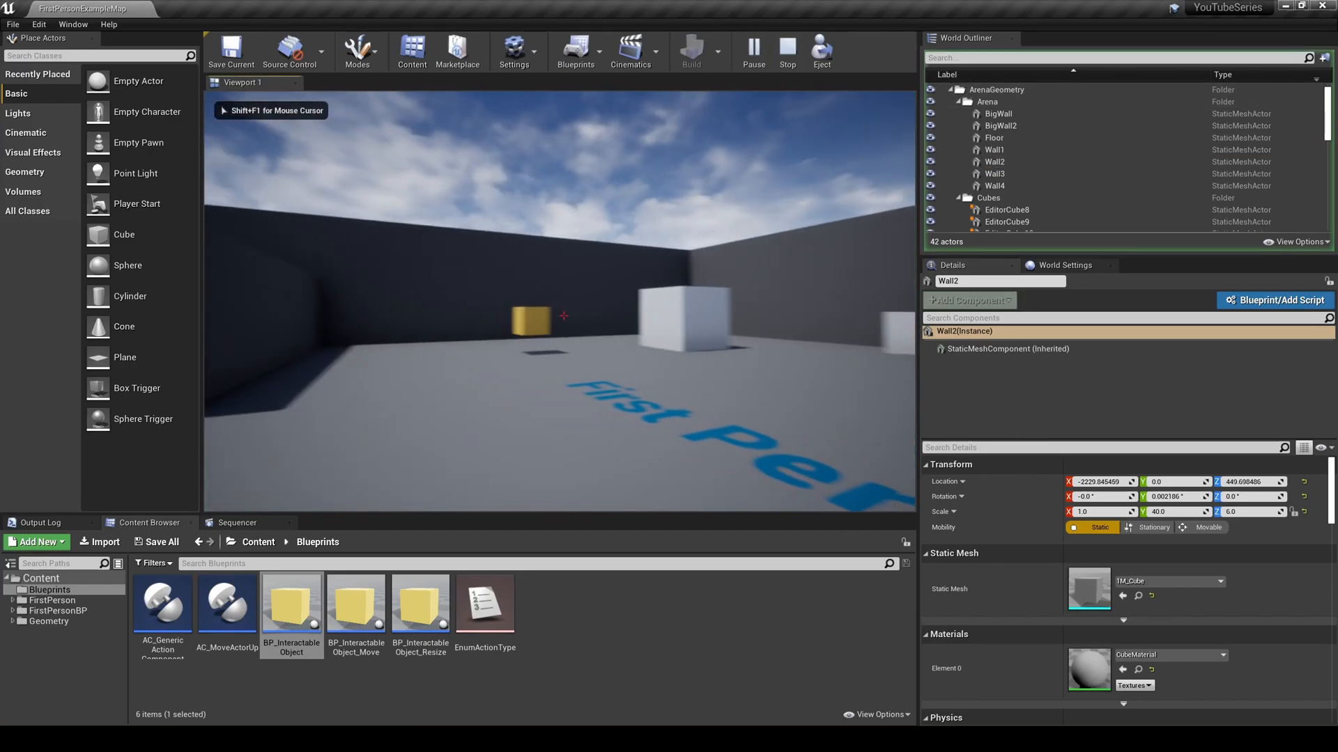